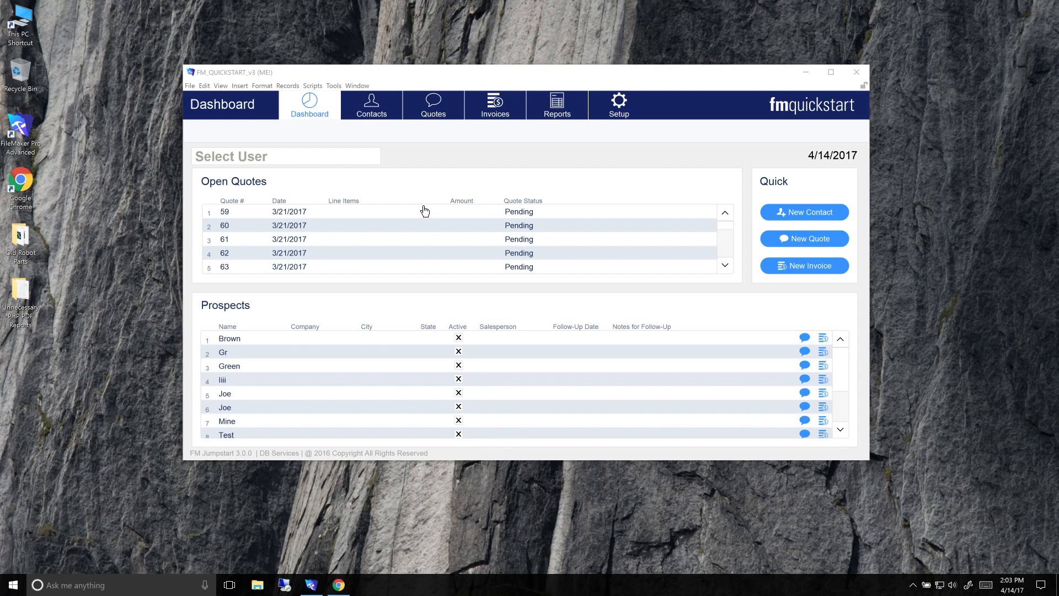
- Go through Setup to the Reports area showing the Sales report criteria and preview
left_click(618, 105)
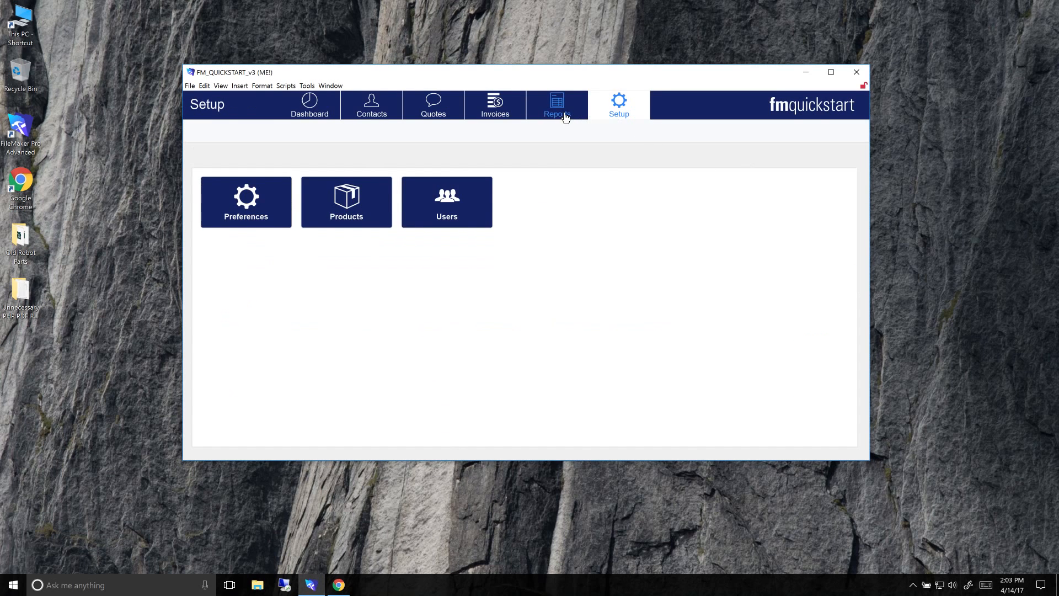
left_click(556, 105)
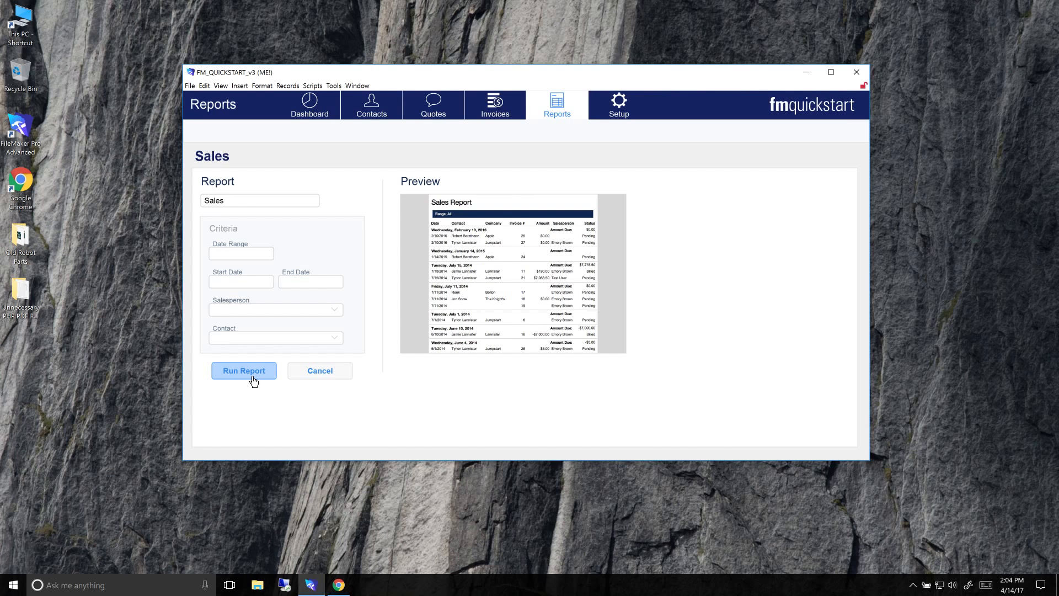
- Run the Sales report to list invoices grouped by date with amounts and status
left_click(243, 371)
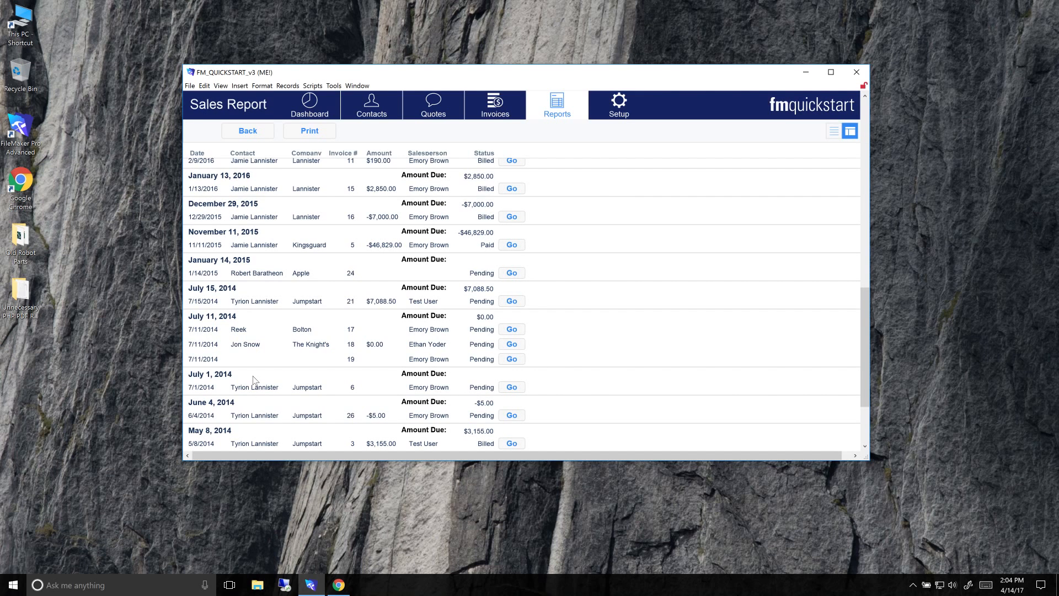
mouse_move(231, 236)
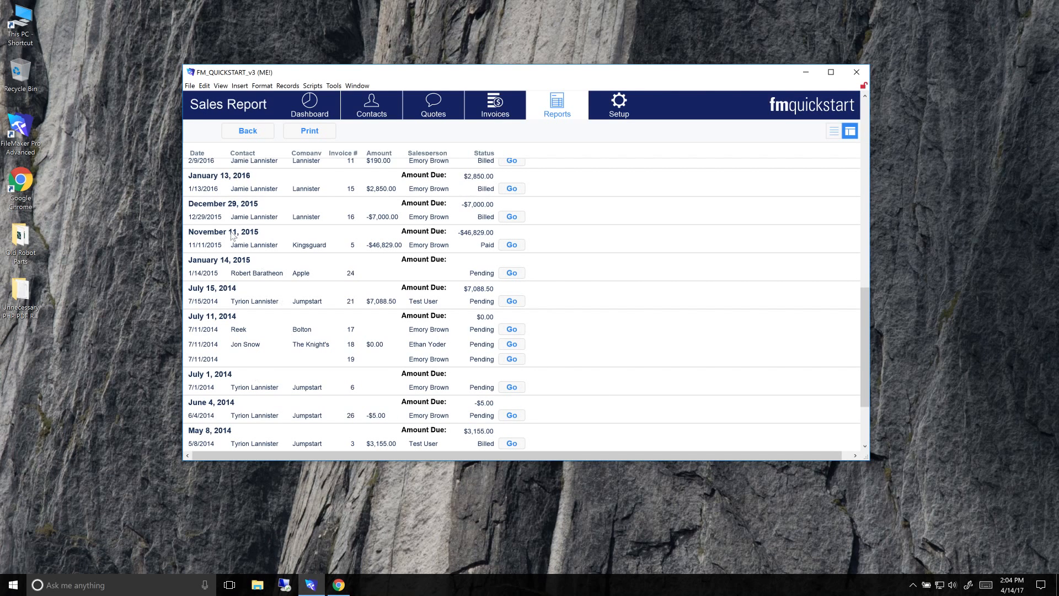
mouse_move(341, 585)
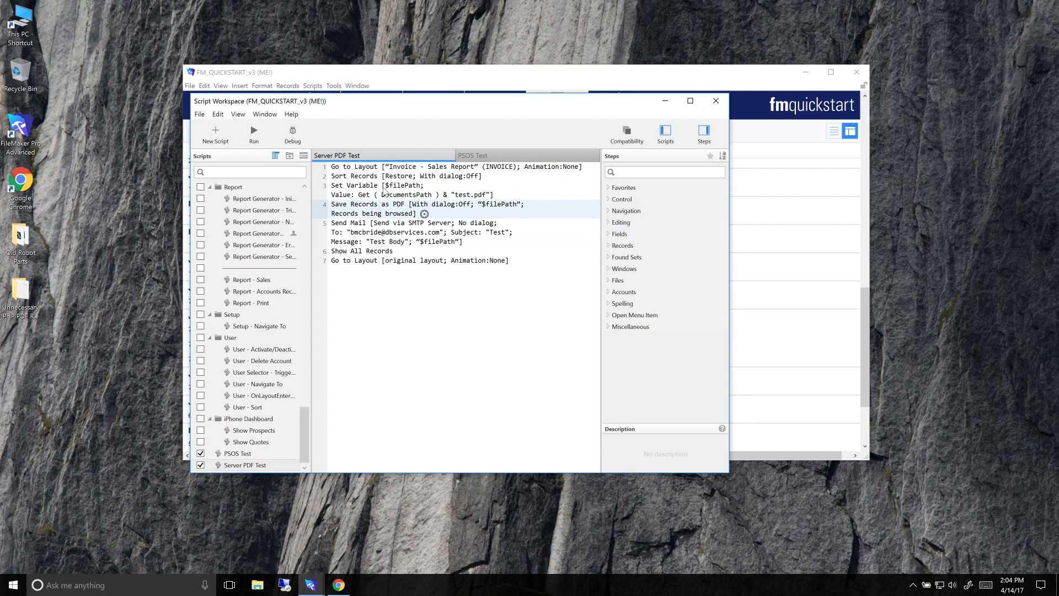
- Compare the Server PDF Test and PSOS Test scripts, then run PSOS Test to rebuild the Sales Report
left_click(388, 229)
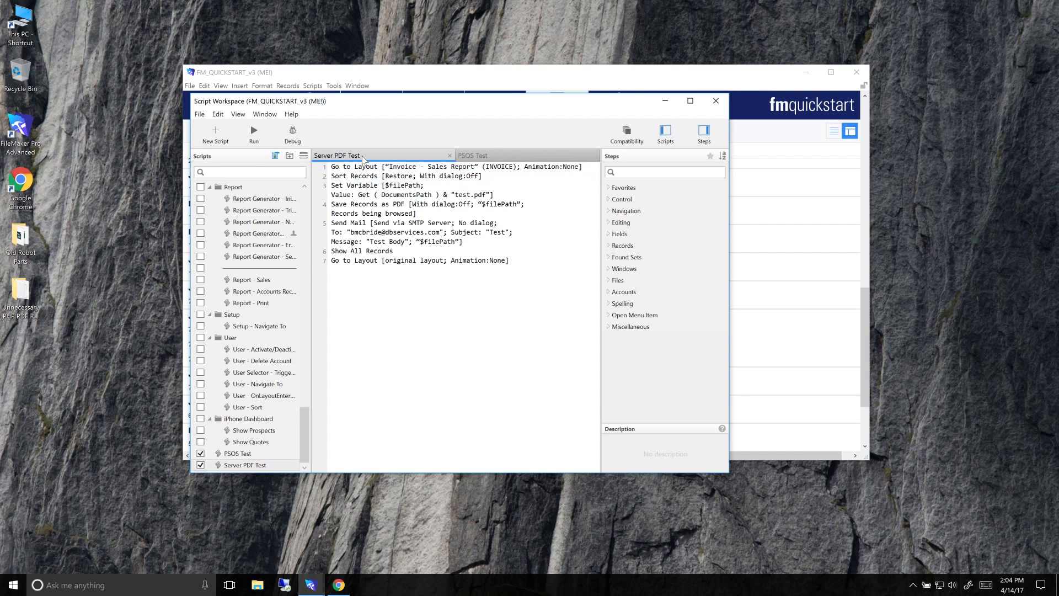
left_click(474, 156)
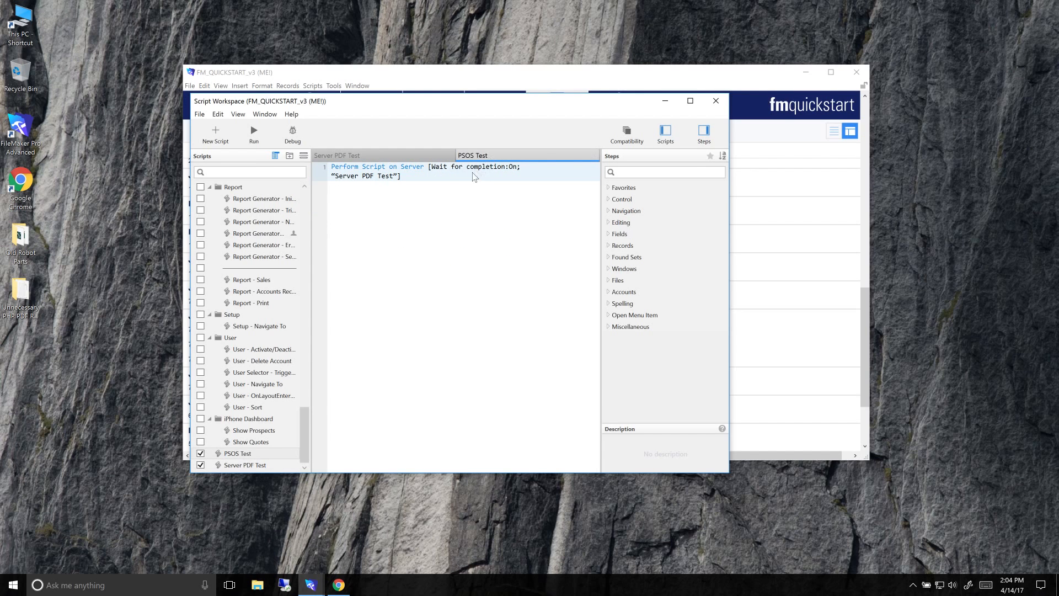
mouse_move(470, 176)
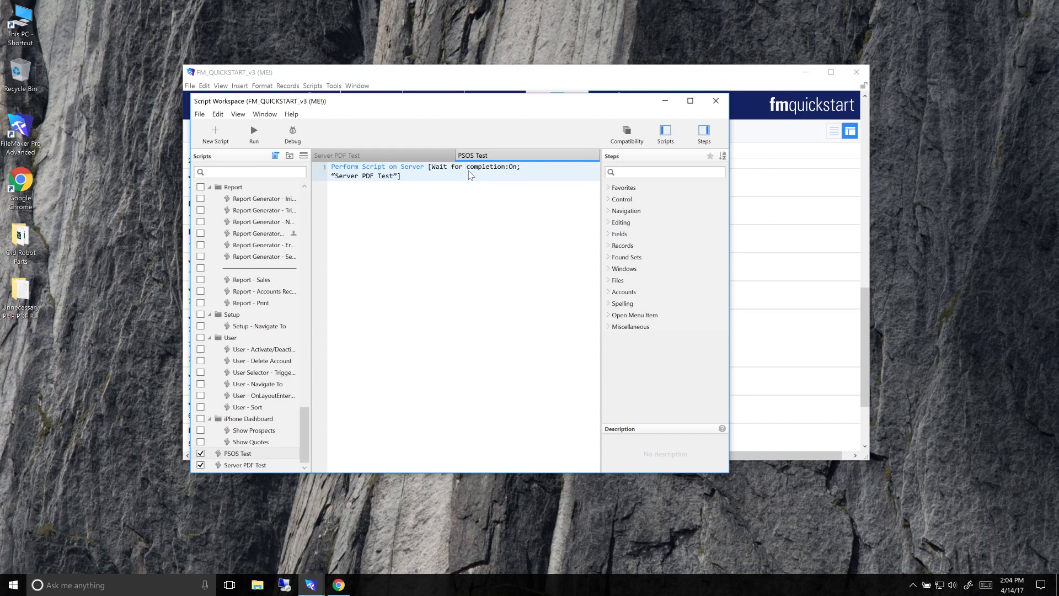
left_click(337, 155)
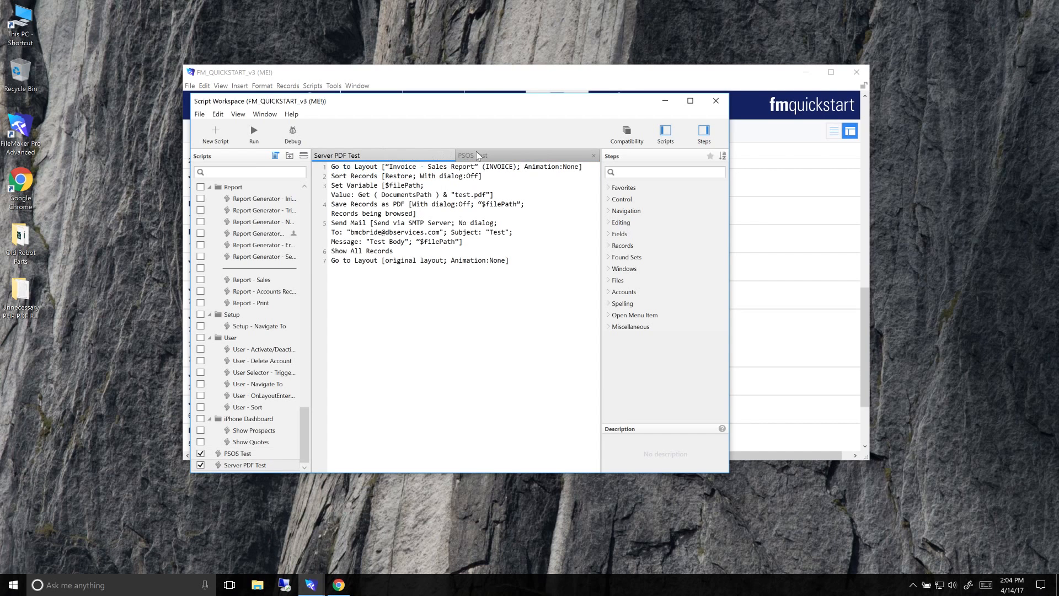
left_click(473, 154)
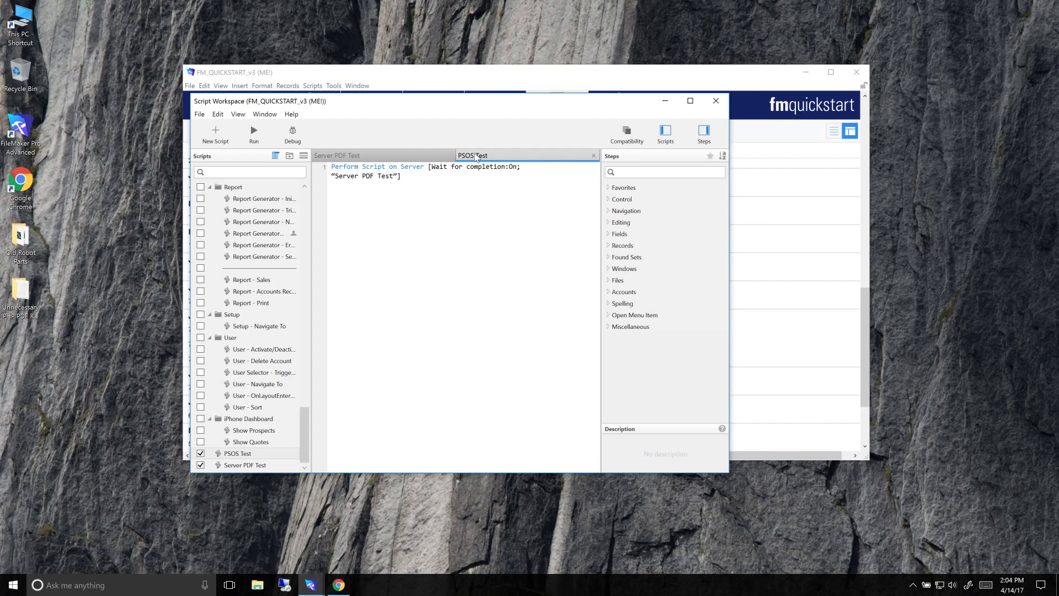
mouse_move(254, 131)
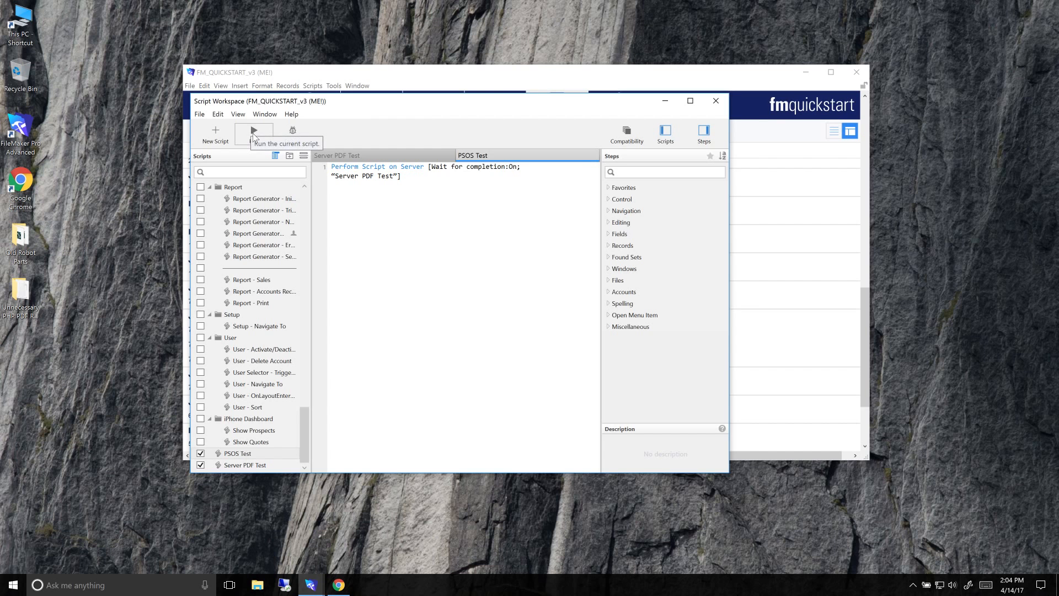
left_click(253, 129)
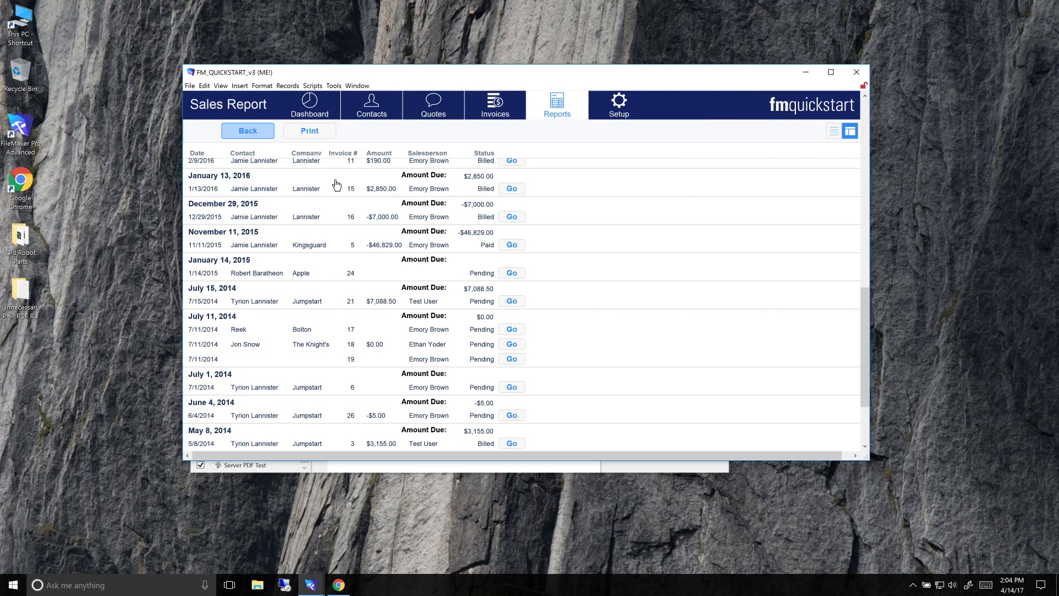
mouse_move(349, 519)
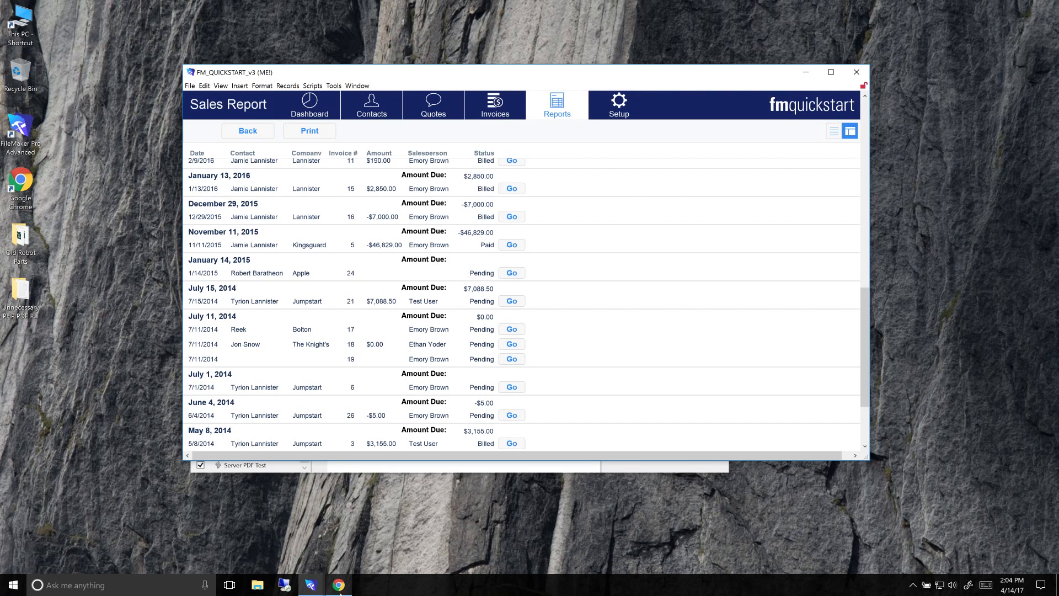
- In Gmail, view the Test email with its Test Body and the test.pdf attachment
left_click(338, 585)
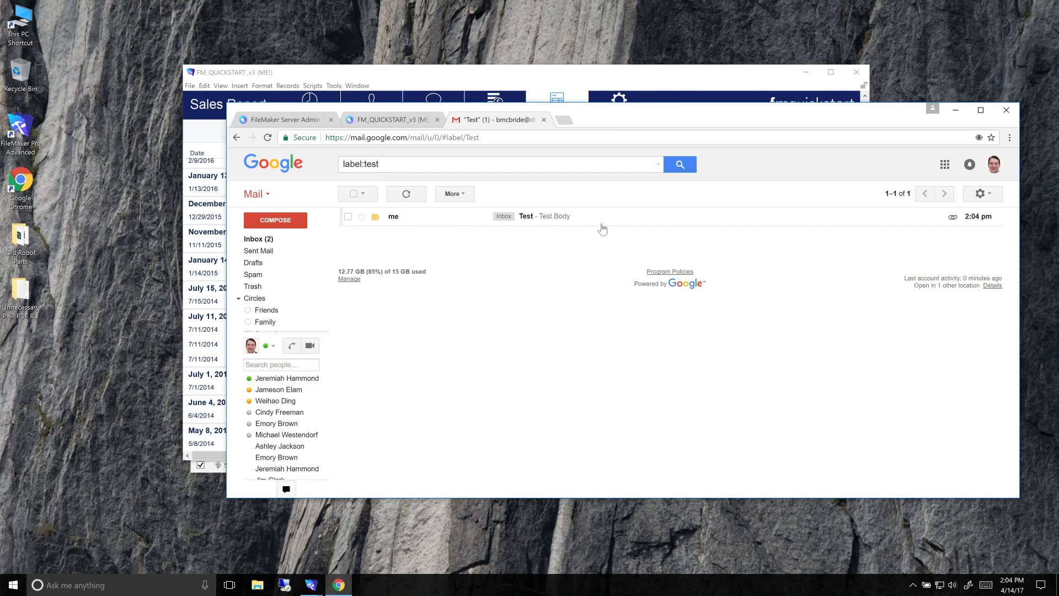
left_click(526, 216)
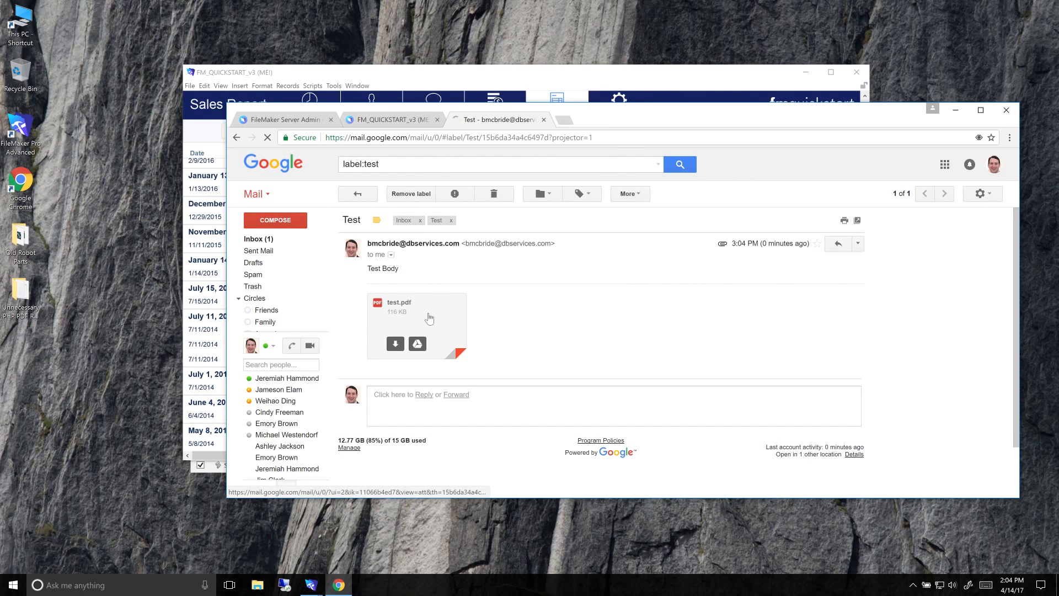
left_click(417, 318)
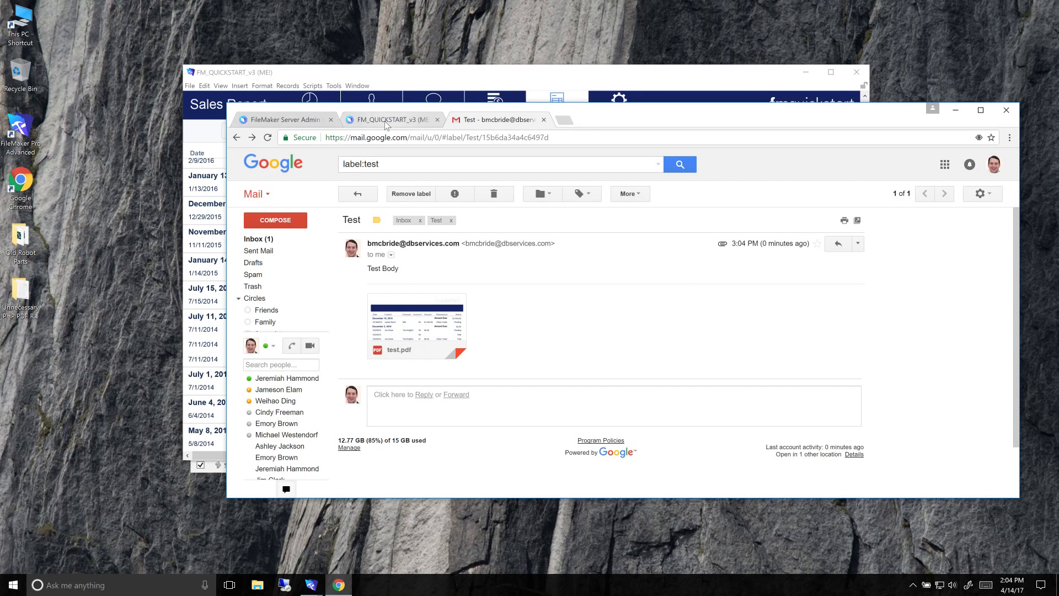
- Switch to the FM_QUICKSTART_v3 WebDirect tab and let the Dashboard load
left_click(390, 119)
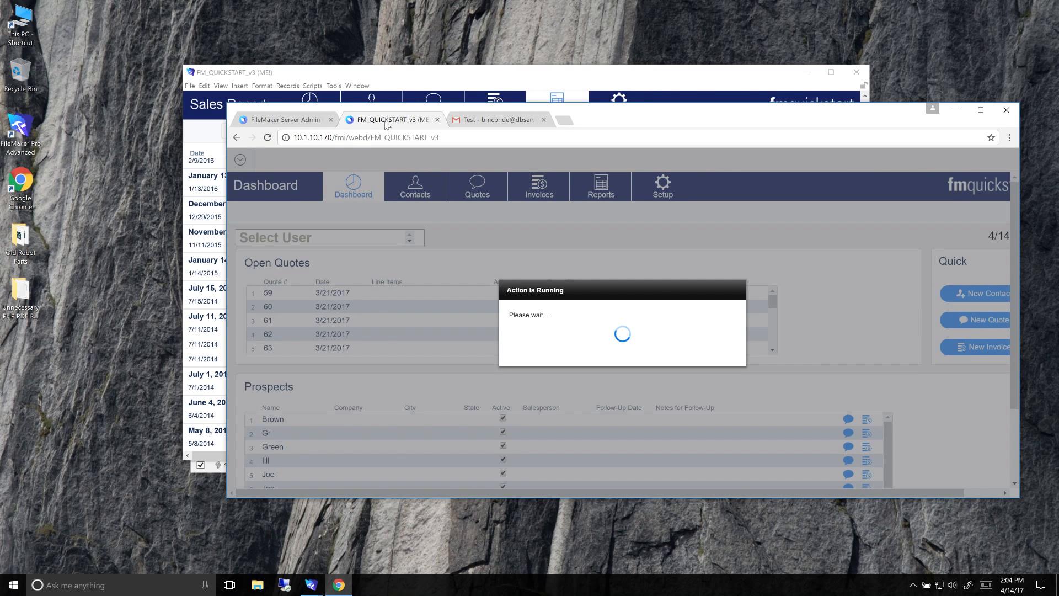
mouse_move(428, 182)
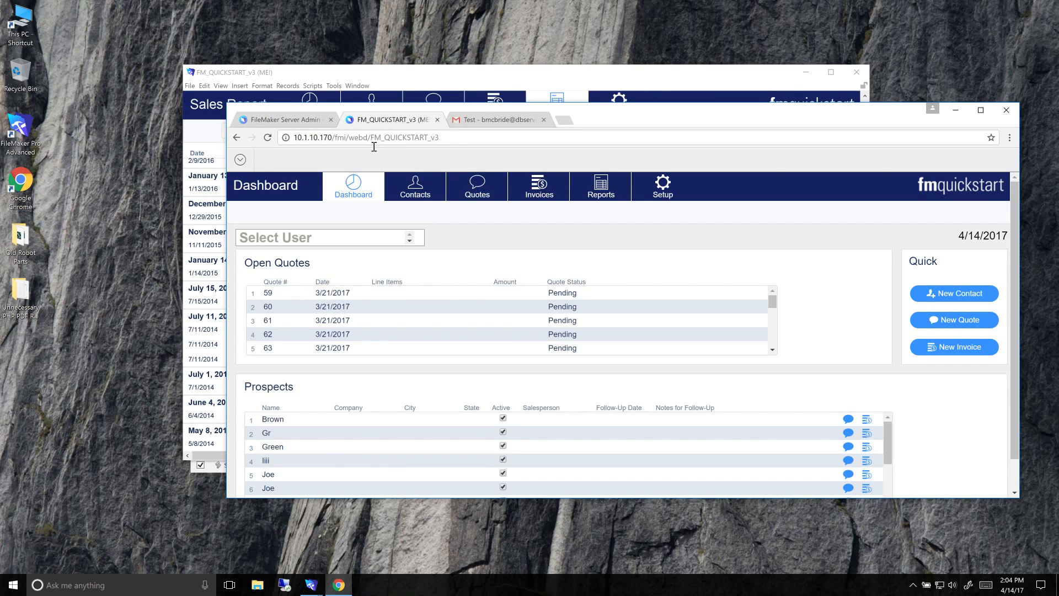
mouse_move(600, 190)
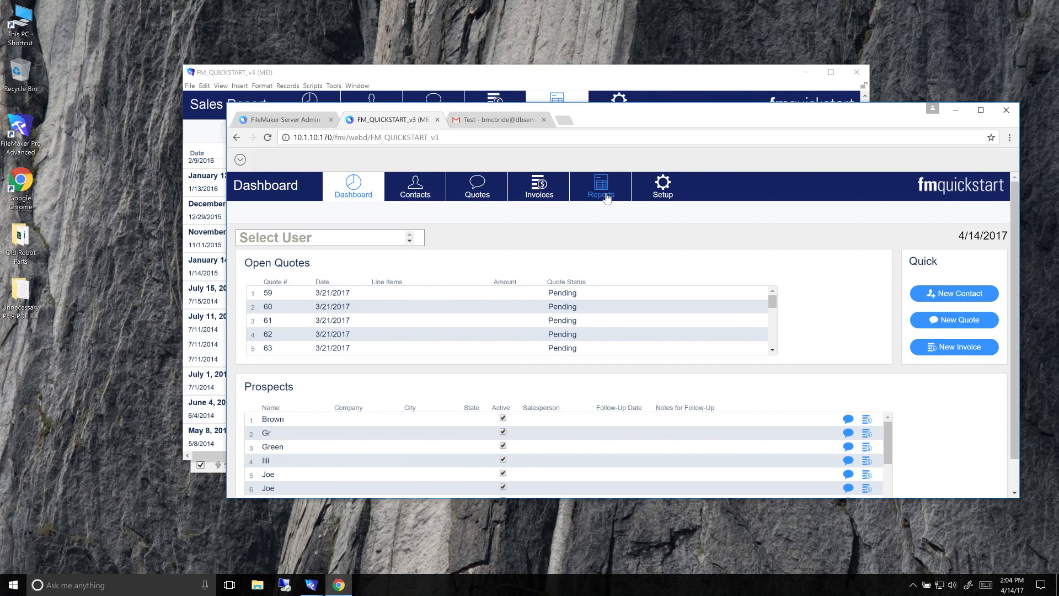
- In WebDirect, go to Reports and run the Sales Report listing invoices by date
left_click(600, 186)
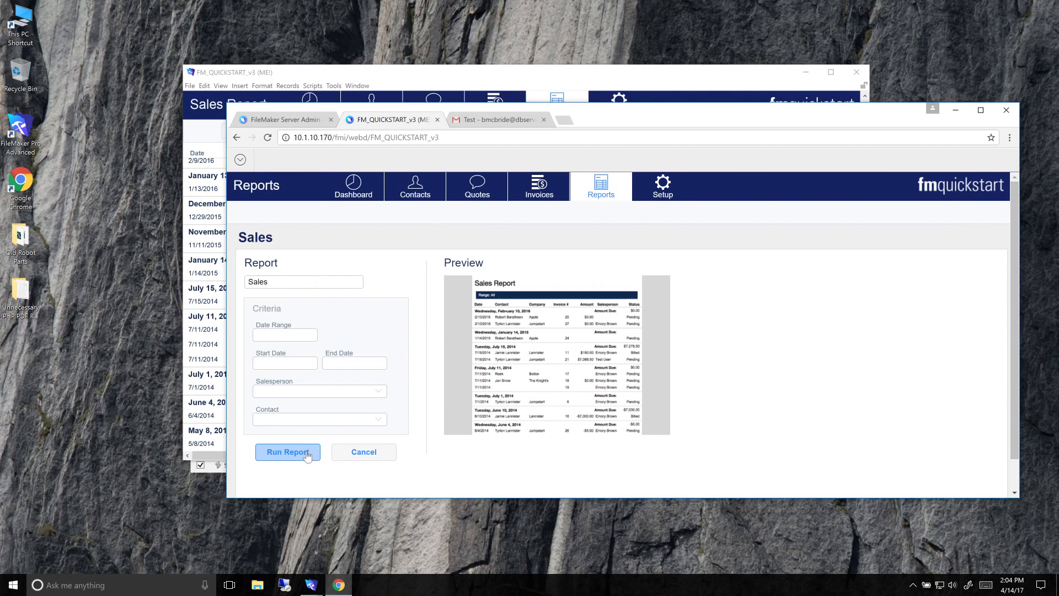
left_click(287, 453)
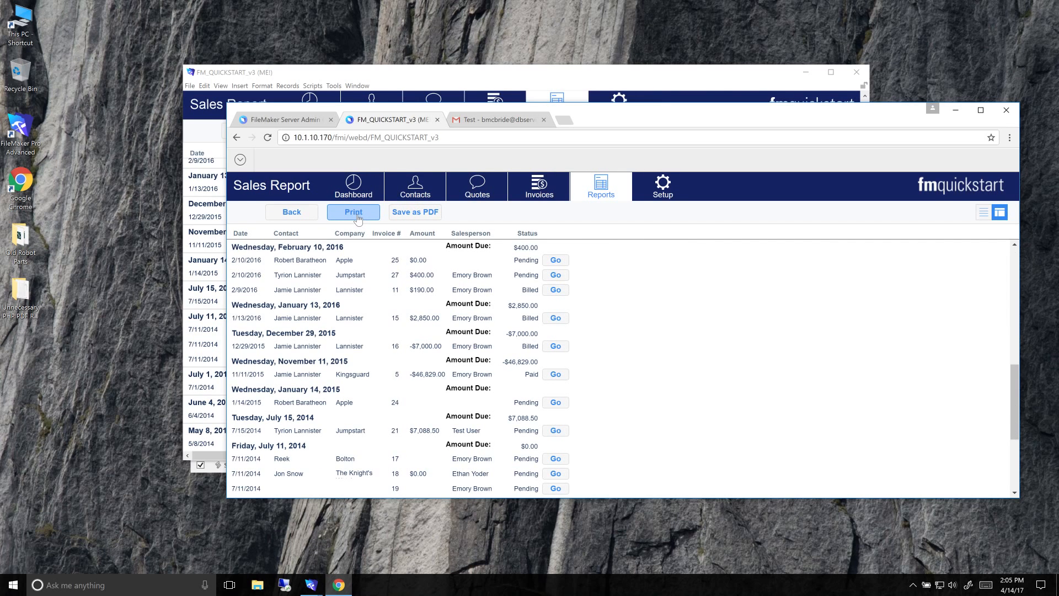
mouse_move(358, 220)
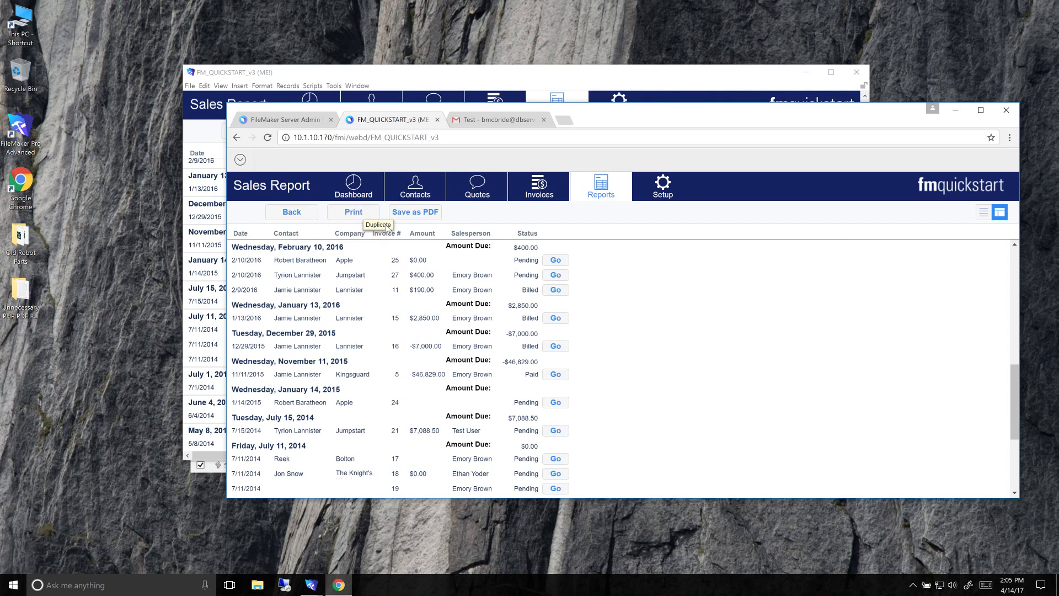
mouse_move(385, 217)
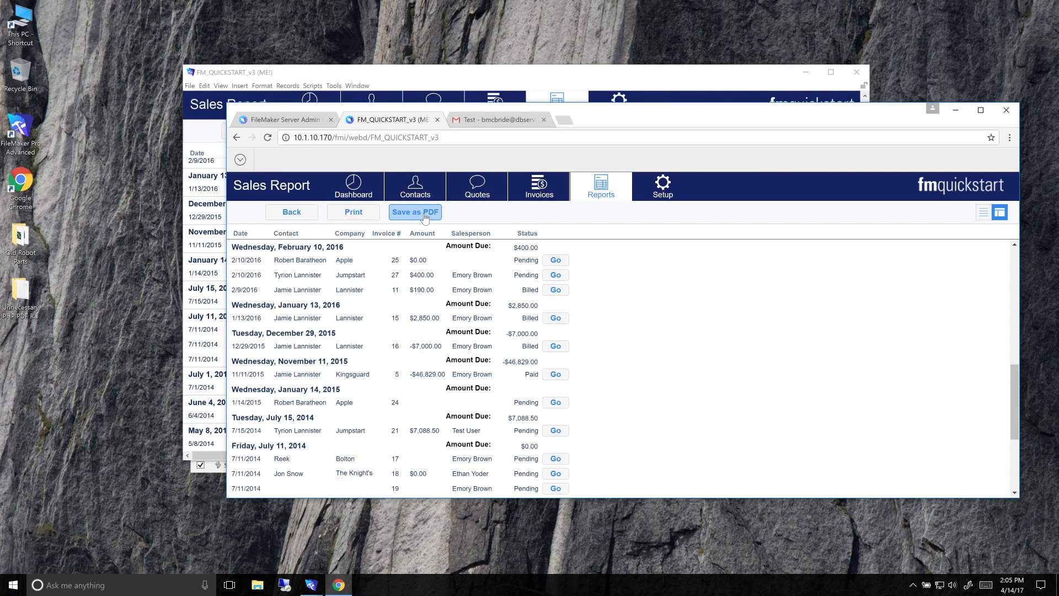
- Save the browsed Sales Report records as PDF and download Untitled (2).pdf, then close the dialog
left_click(415, 212)
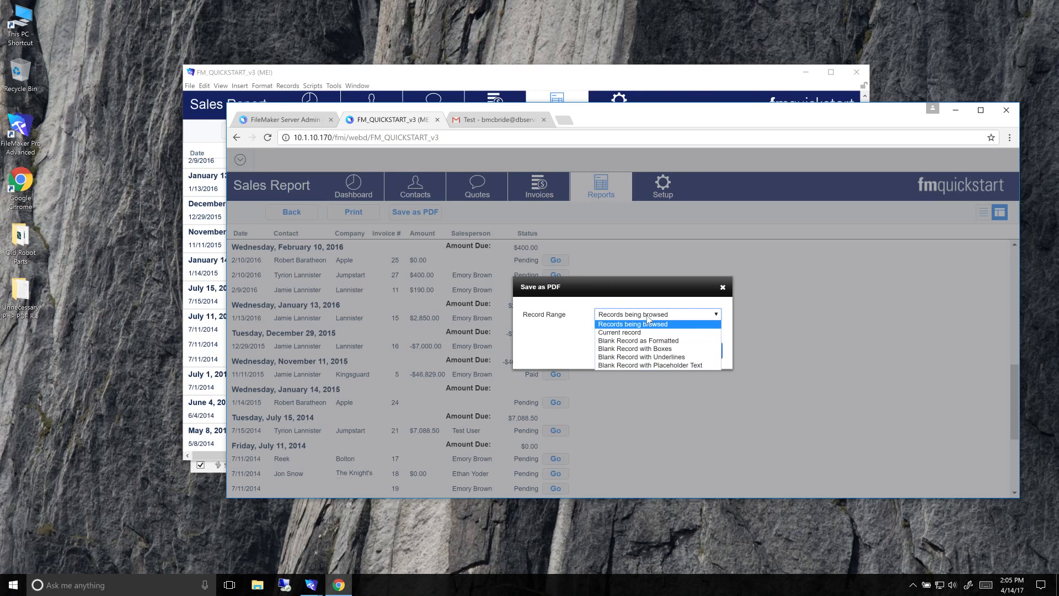
mouse_move(648, 331)
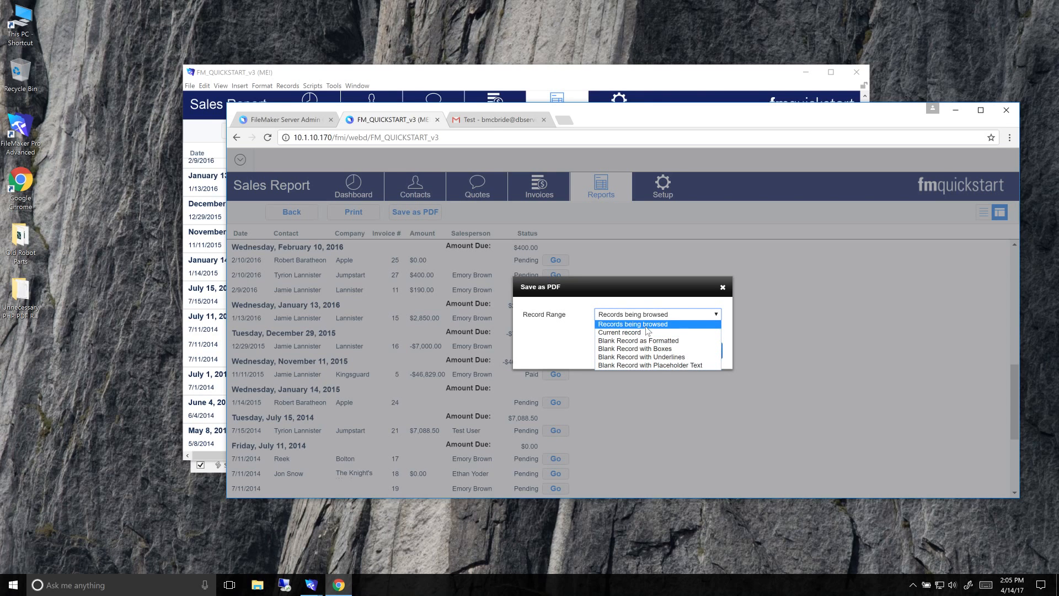
left_click(632, 323)
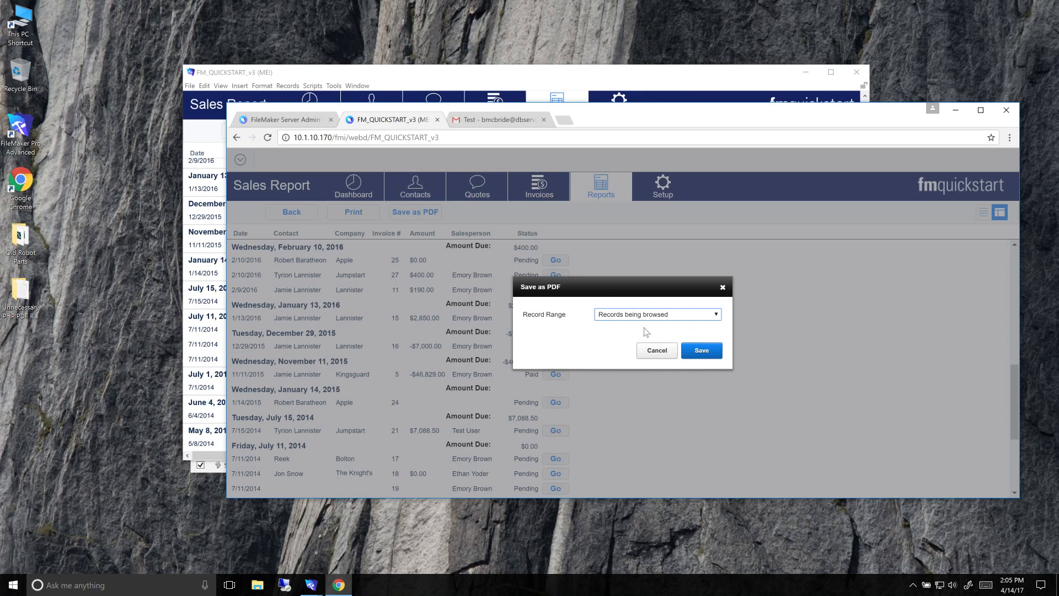
left_click(701, 350)
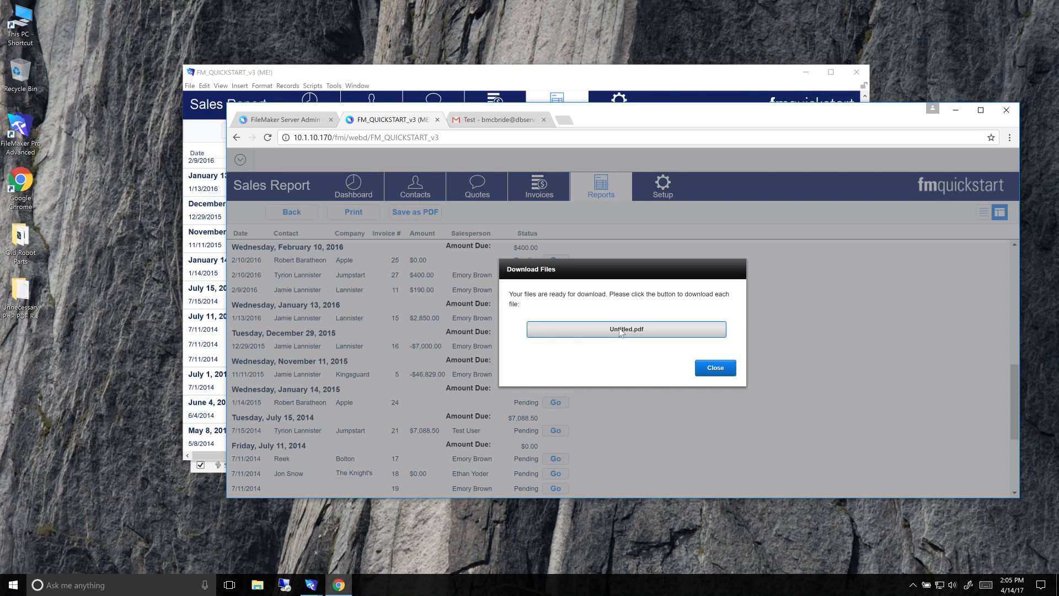
left_click(624, 329)
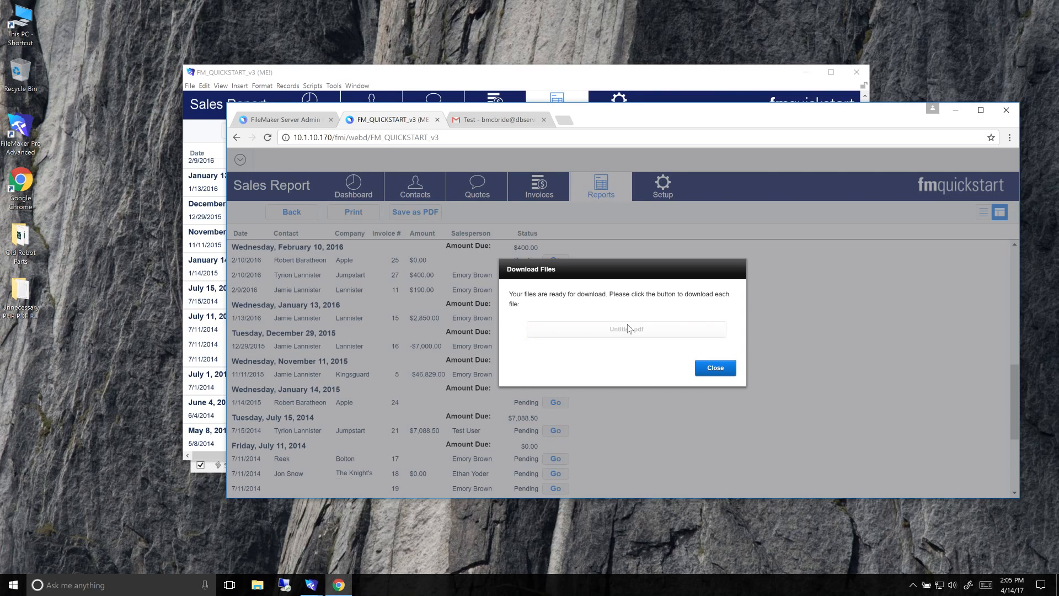
left_click(624, 329)
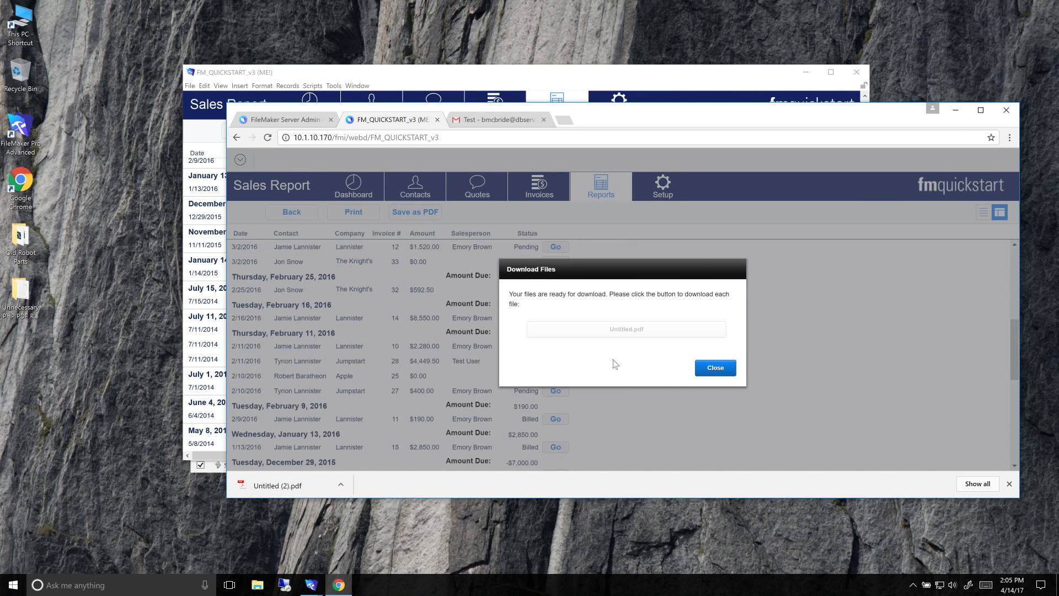
left_click(714, 367)
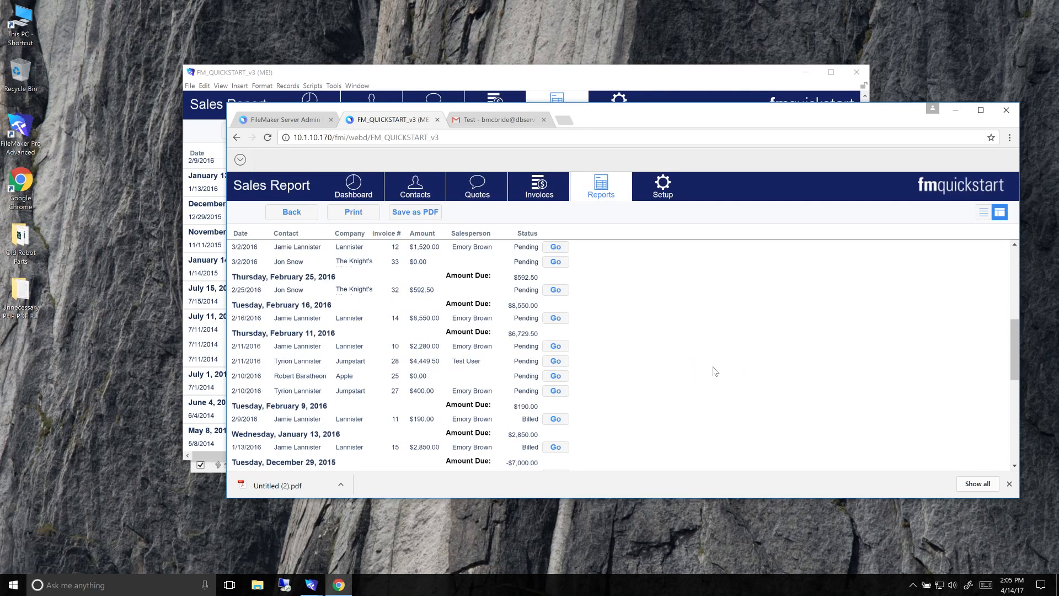
mouse_move(353, 212)
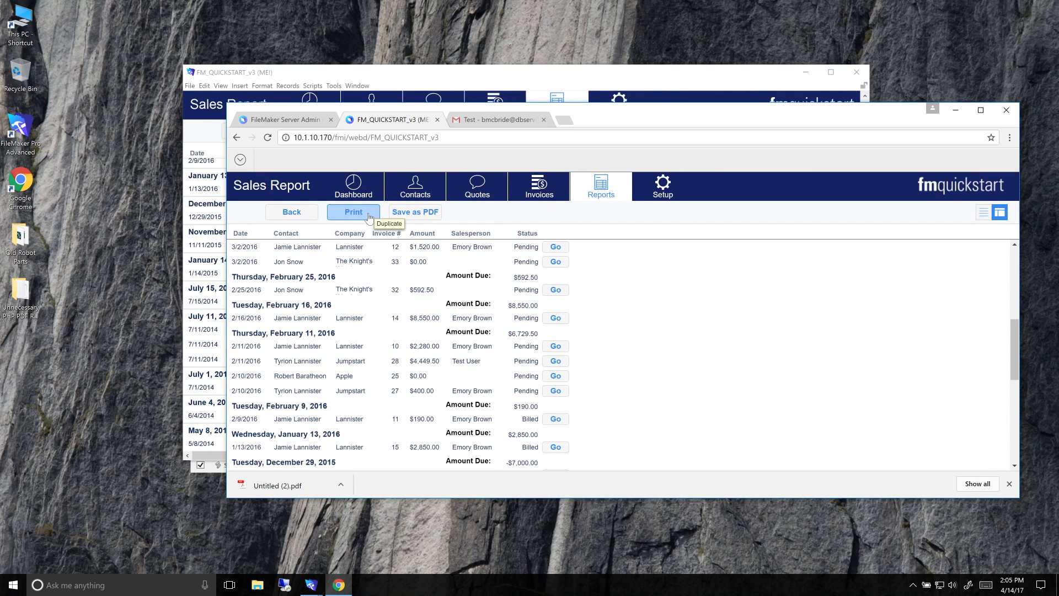
- Print the Sales Report as a 3-page View-as-PDF (Range: All) and return to the WebDirect tab
left_click(415, 212)
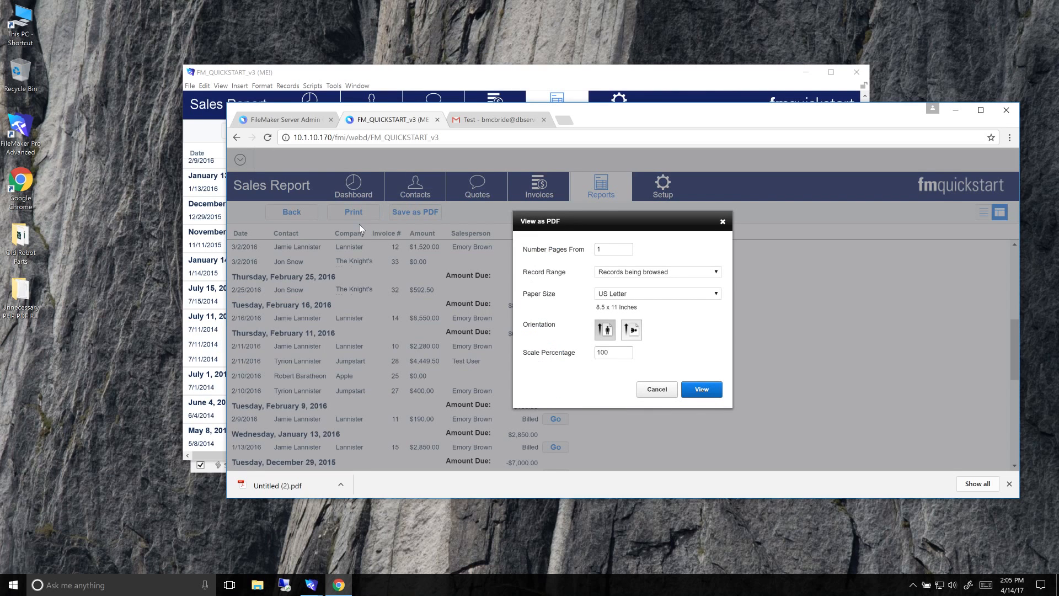
mouse_move(566, 228)
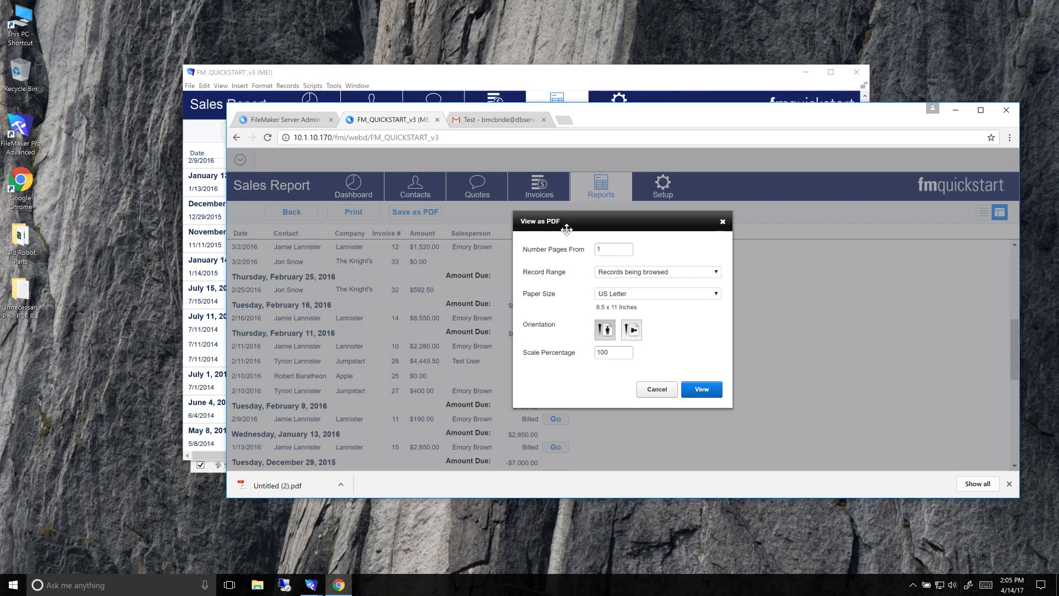
mouse_move(701, 390)
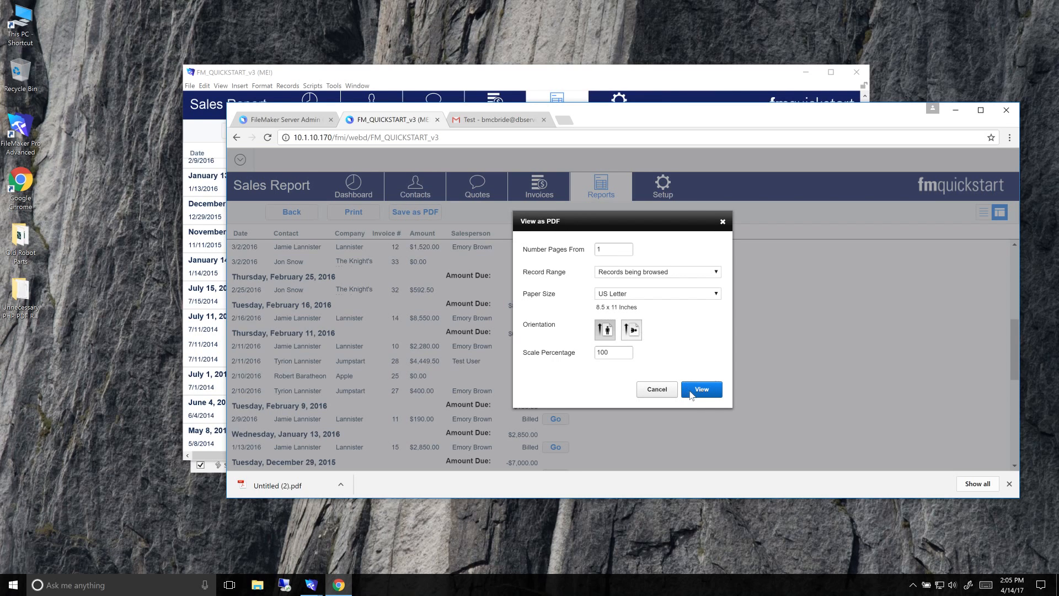
left_click(702, 389)
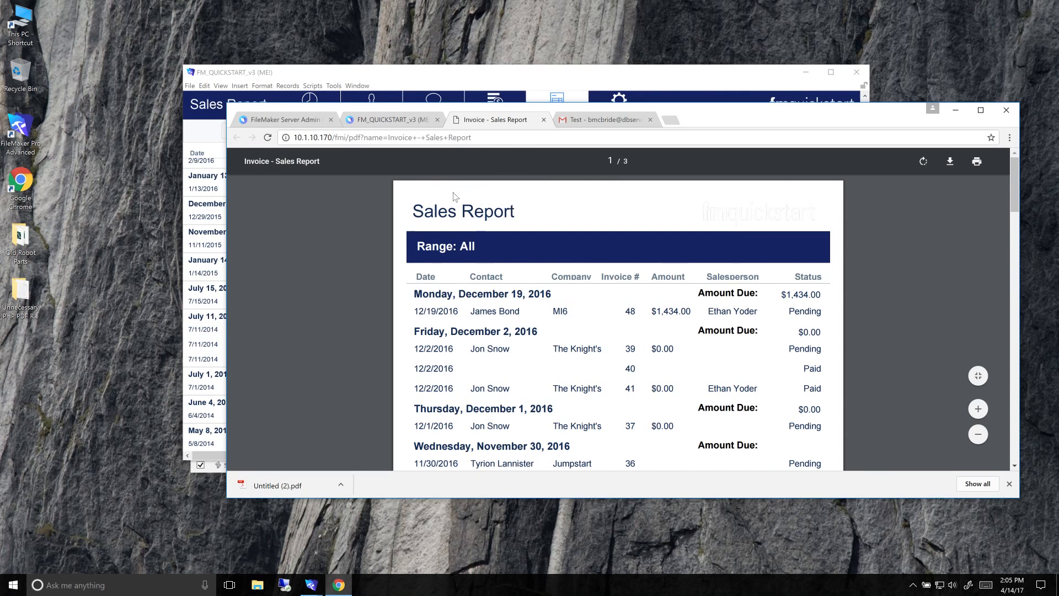
mouse_move(996, 142)
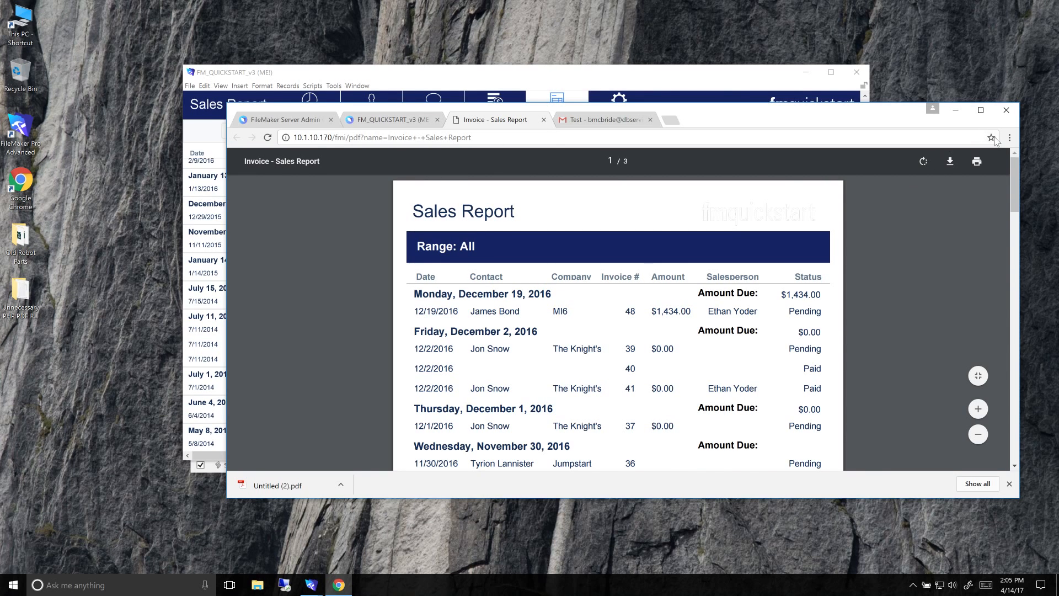
mouse_move(573, 149)
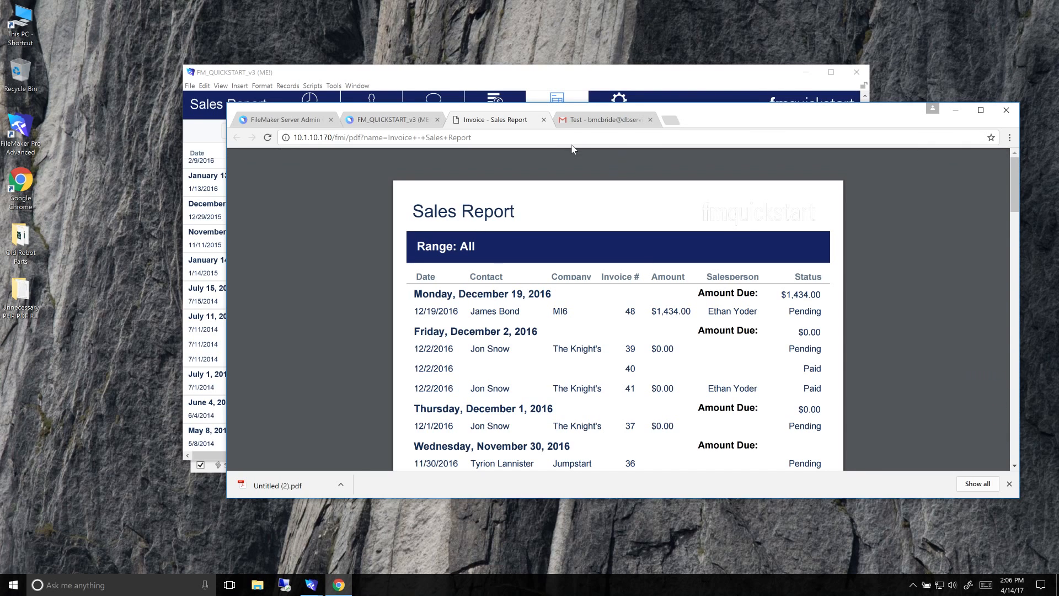
mouse_move(493, 161)
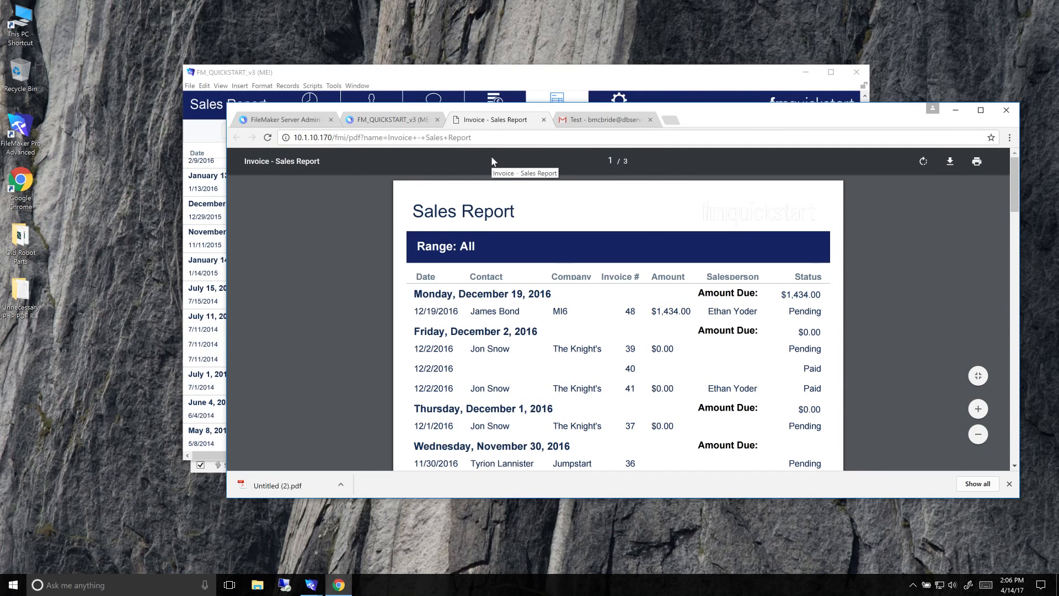
mouse_move(624, 205)
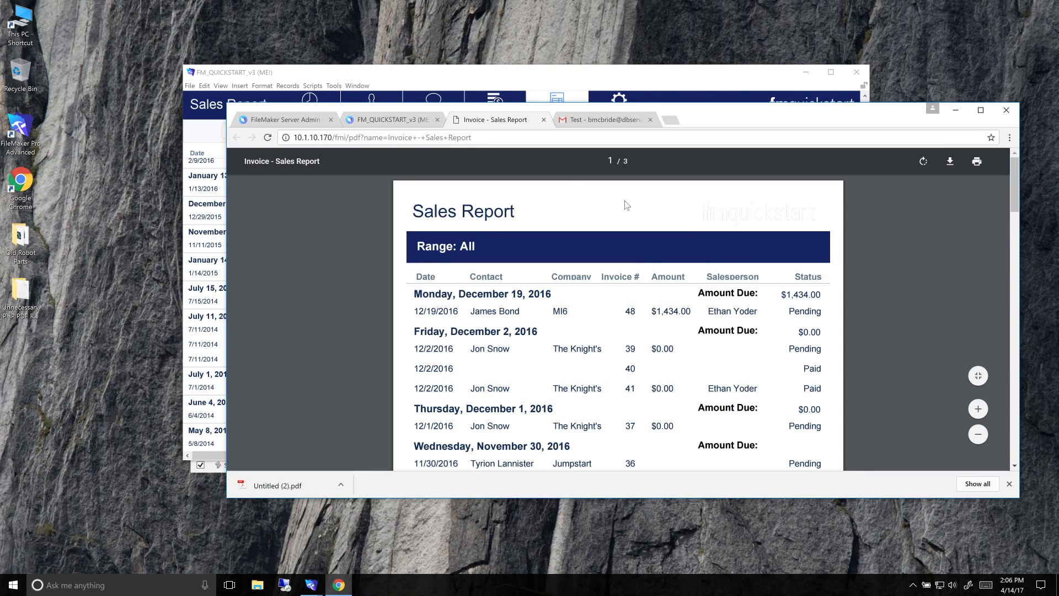
mouse_move(372, 119)
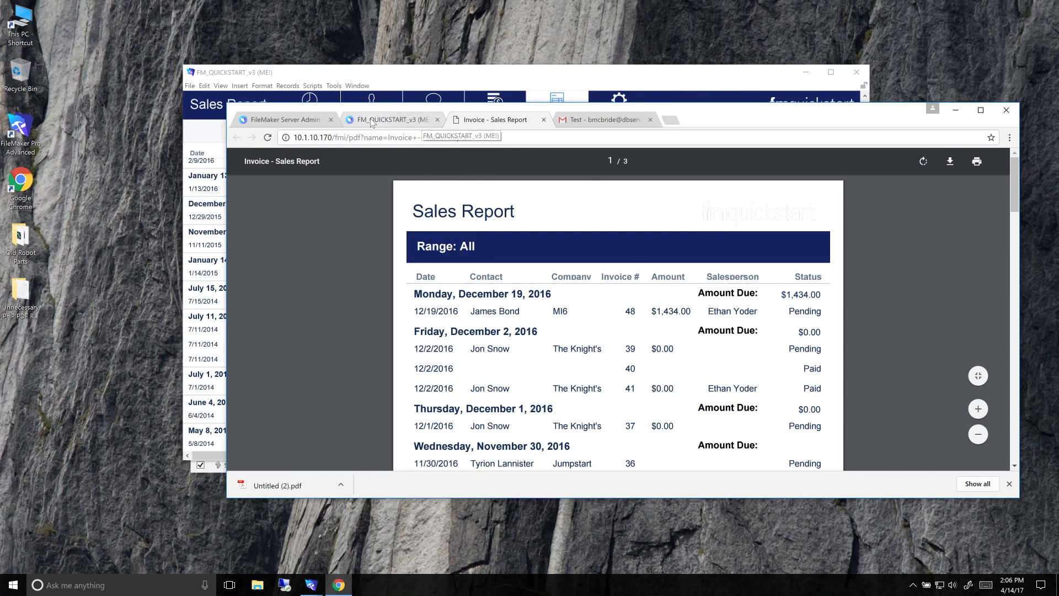
left_click(385, 119)
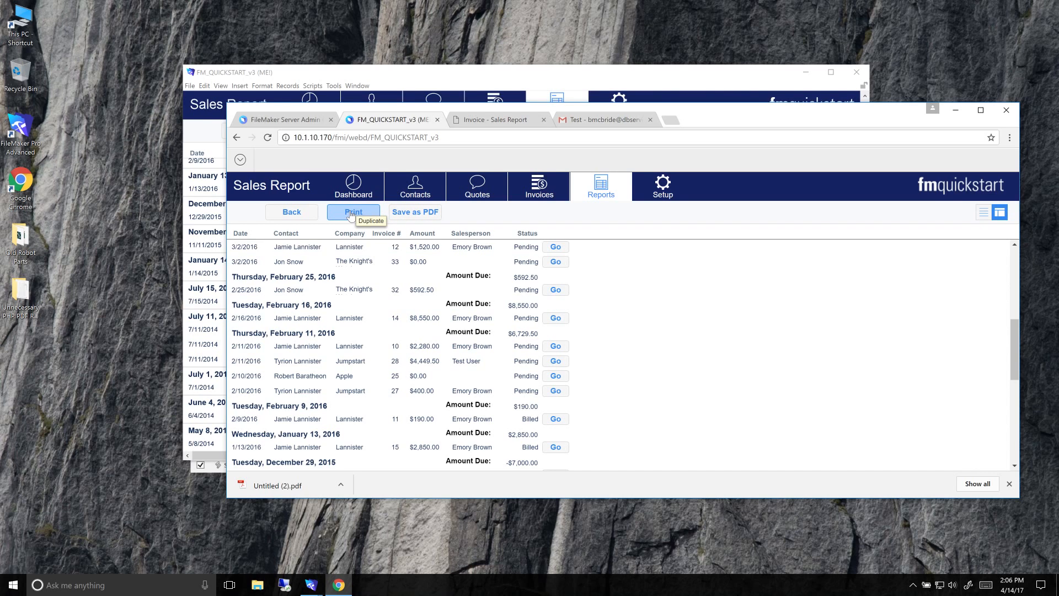
mouse_move(353, 211)
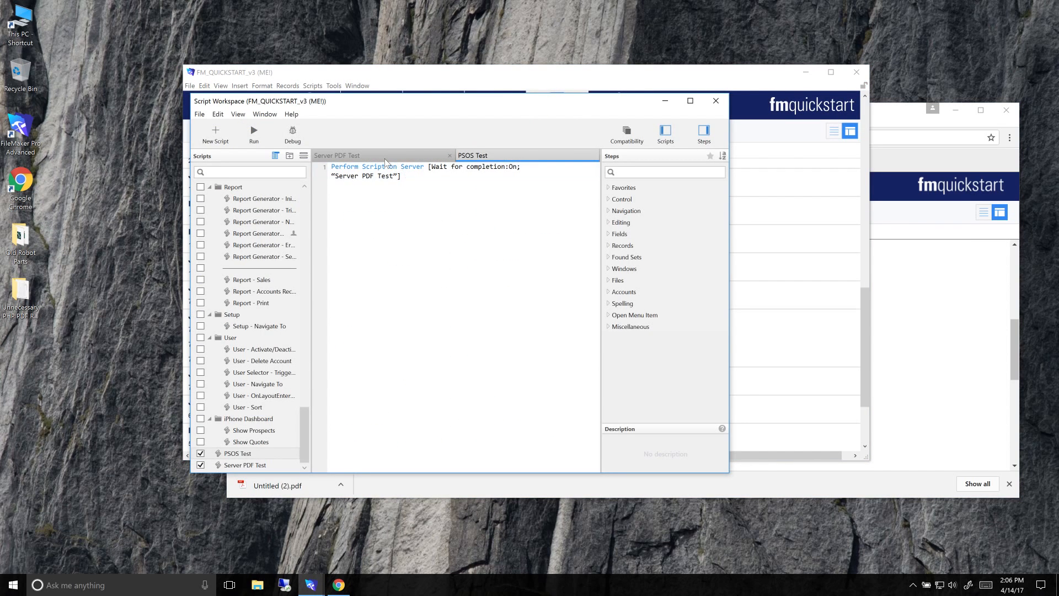
- Check Server PDF Test's Print and Save Records as PDF steps for Server and WebDirect compatibility
left_click(350, 156)
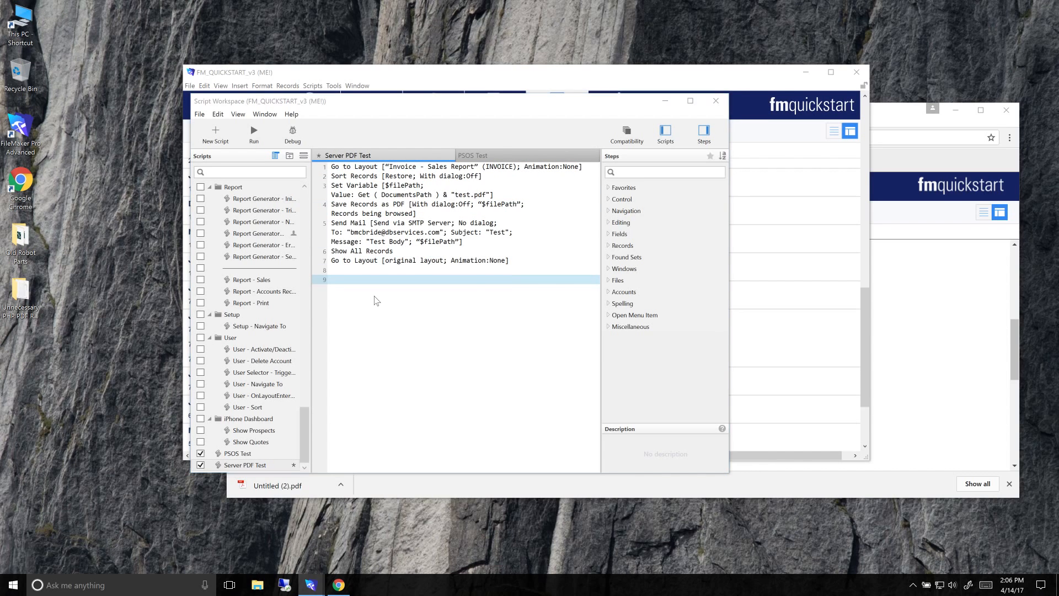
type("Print [With dialog:On")
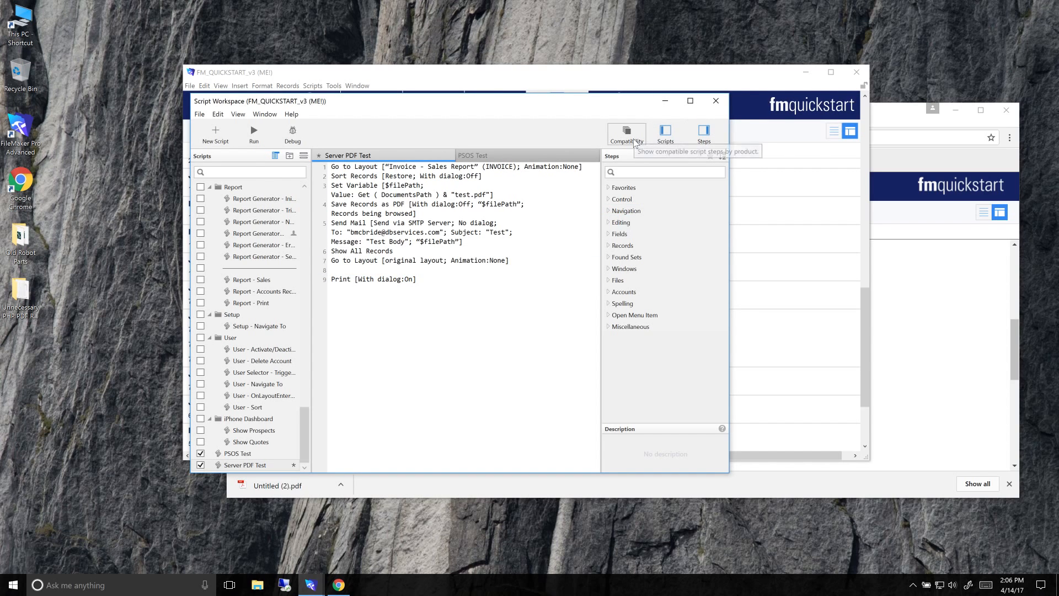
left_click(626, 134)
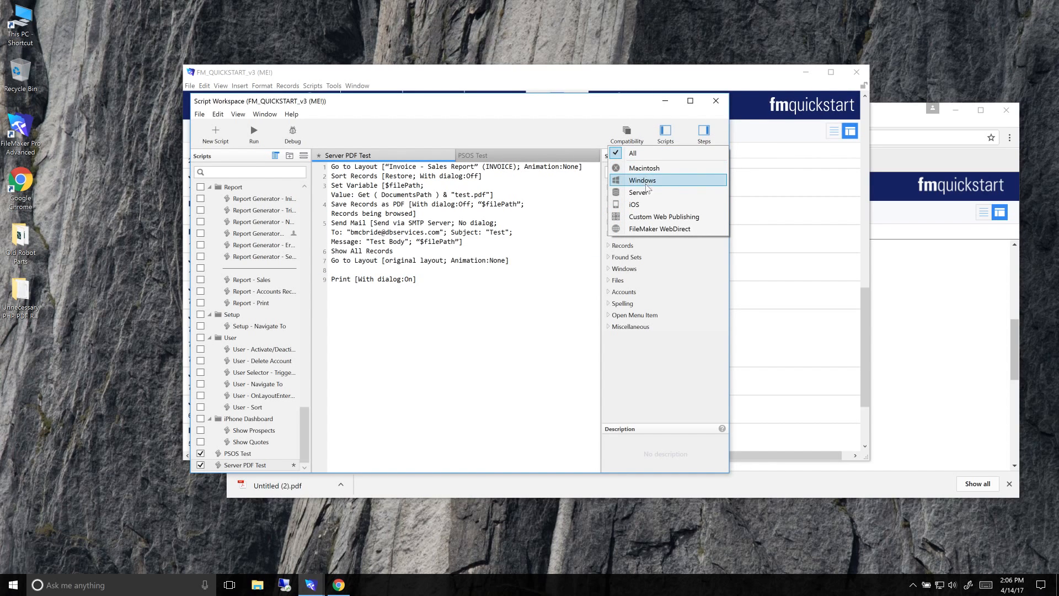
mouse_move(643, 204)
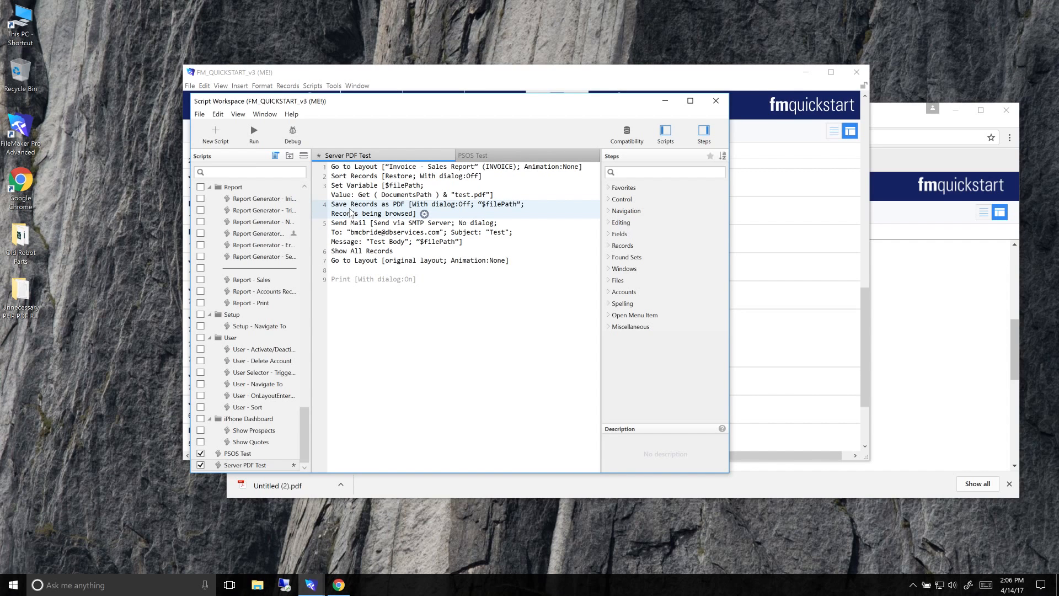
left_click(625, 133)
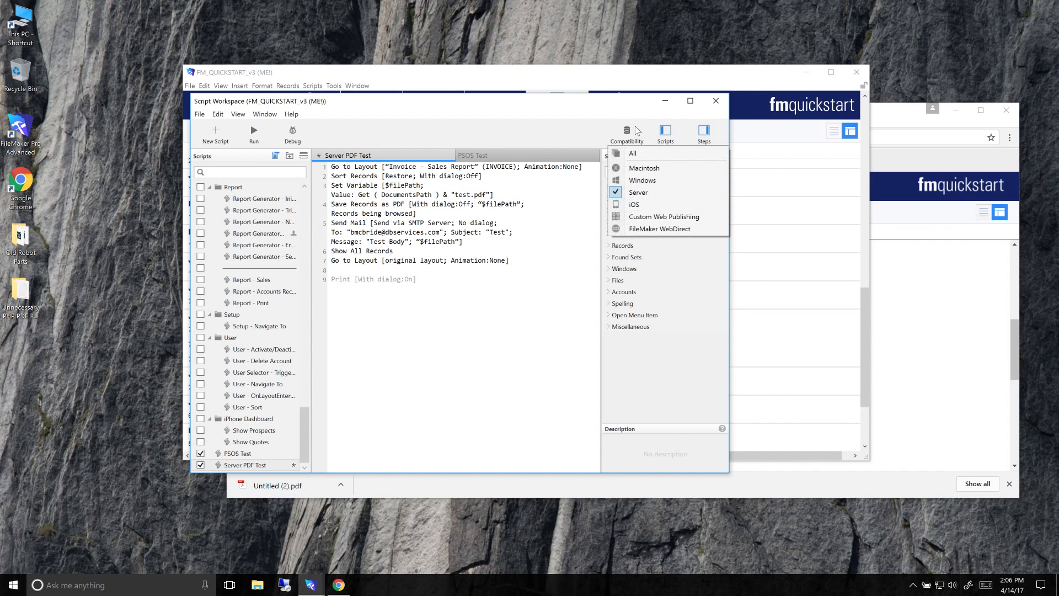
mouse_move(658, 228)
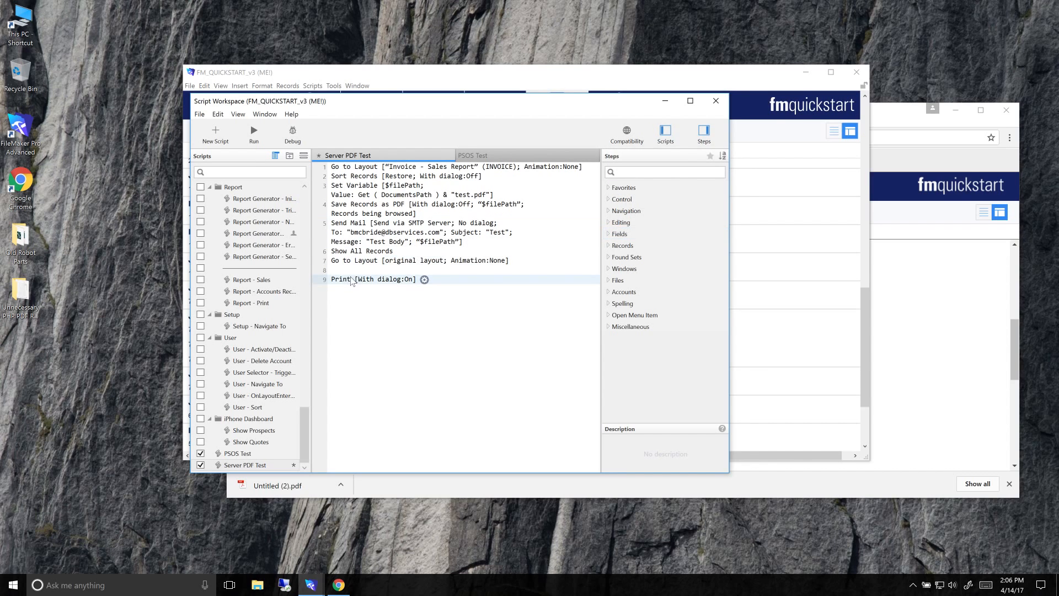
left_click(426, 208)
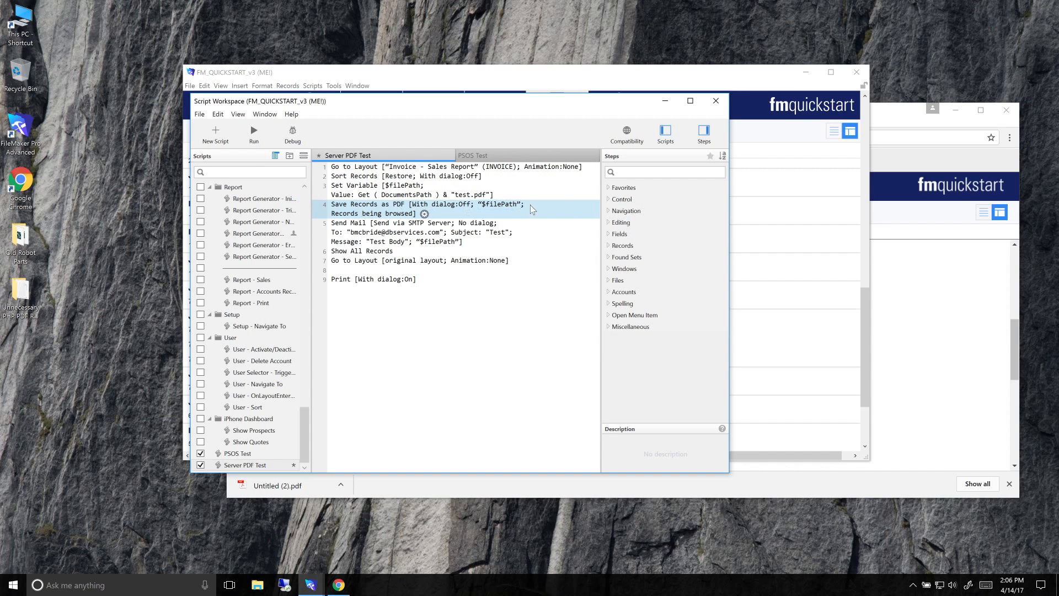
left_click(626, 134)
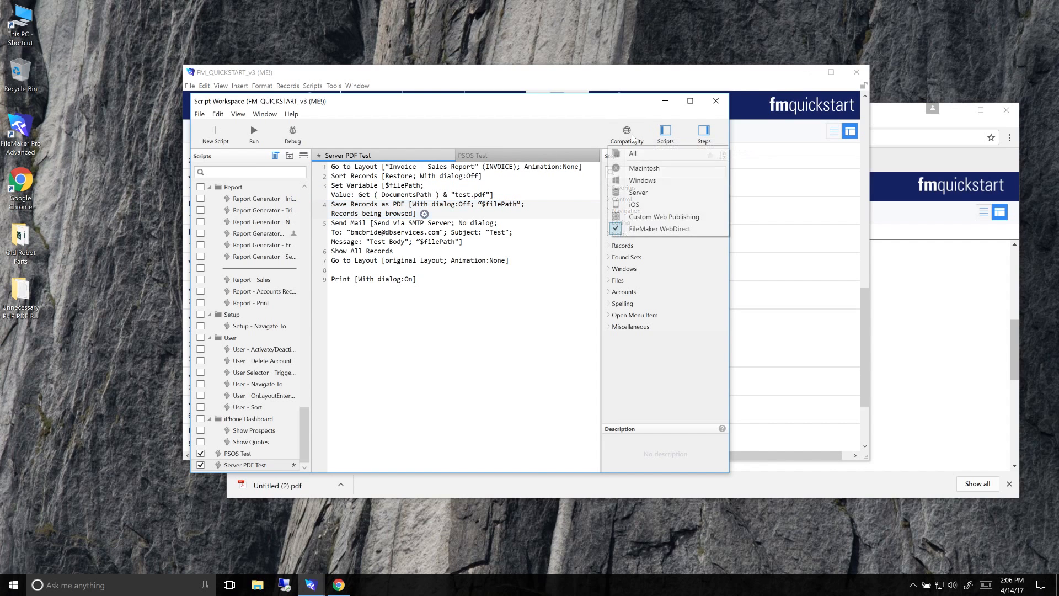
mouse_move(663, 216)
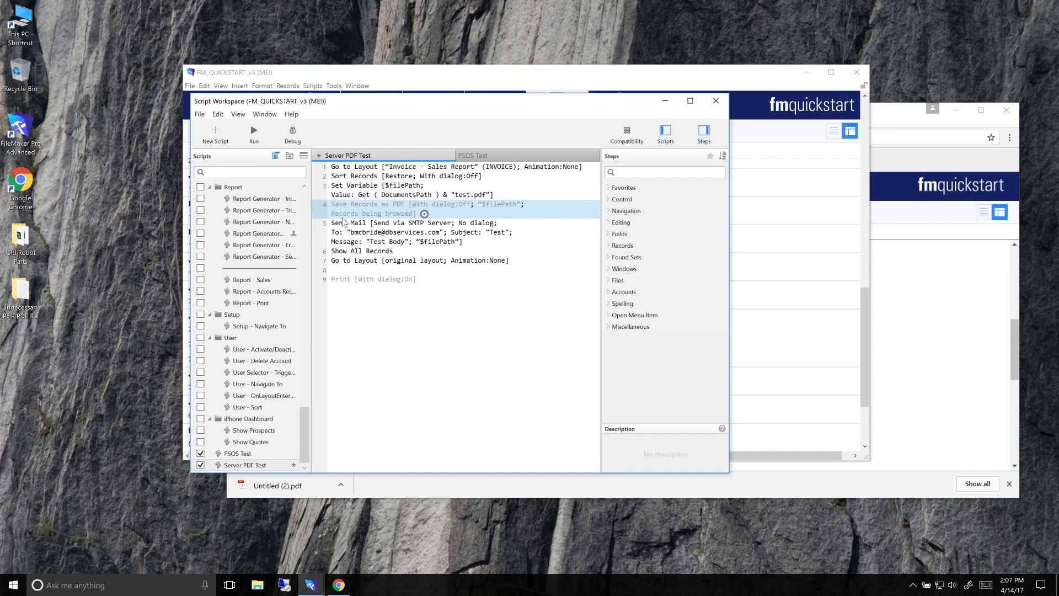
mouse_move(715, 100)
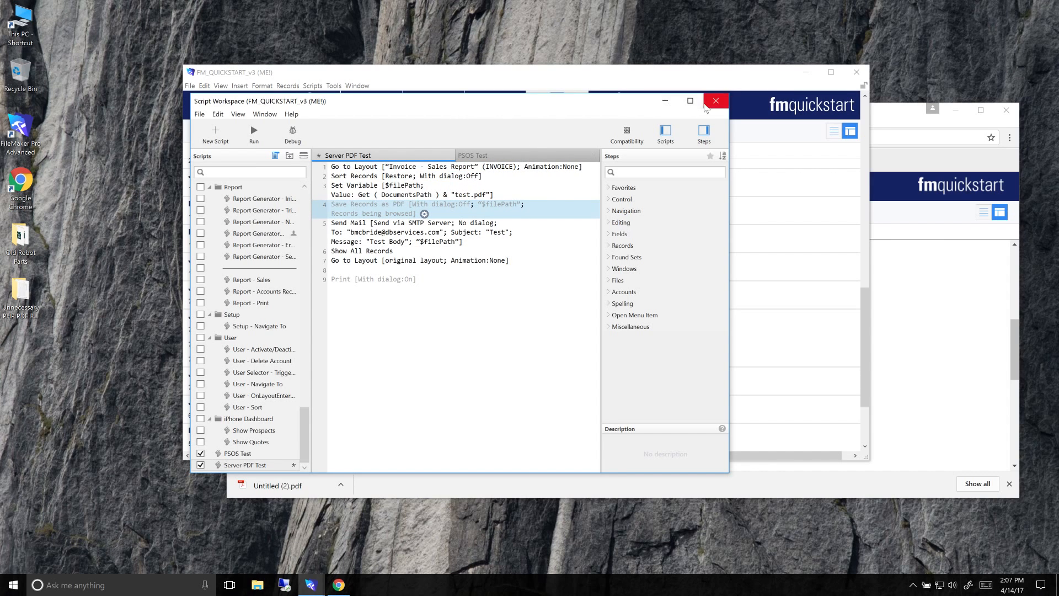
mouse_move(715, 102)
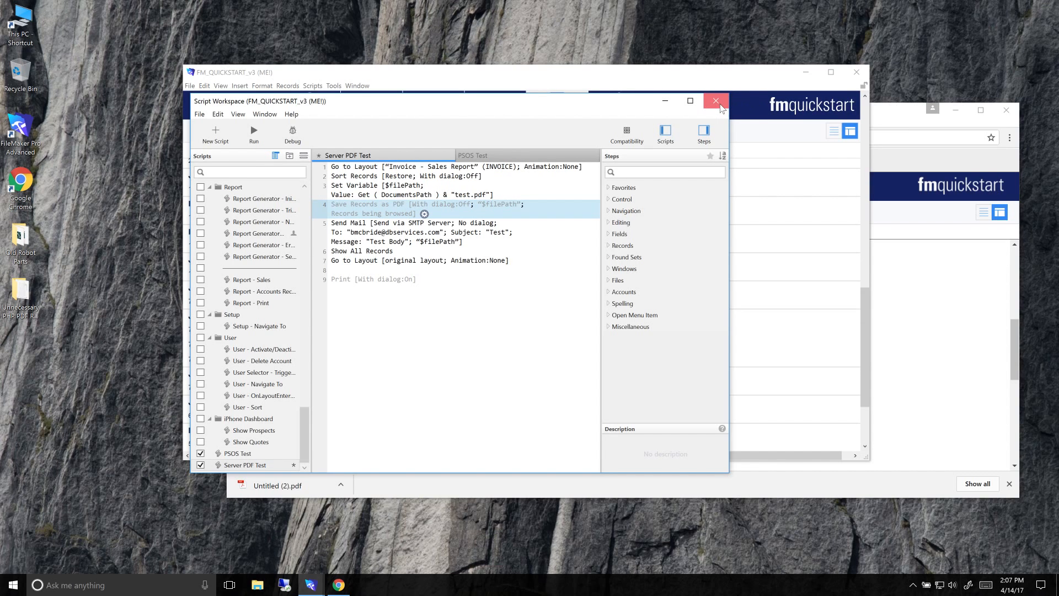
- Close the Script Workspace, choosing Save All for the unsaved changes
left_click(715, 101)
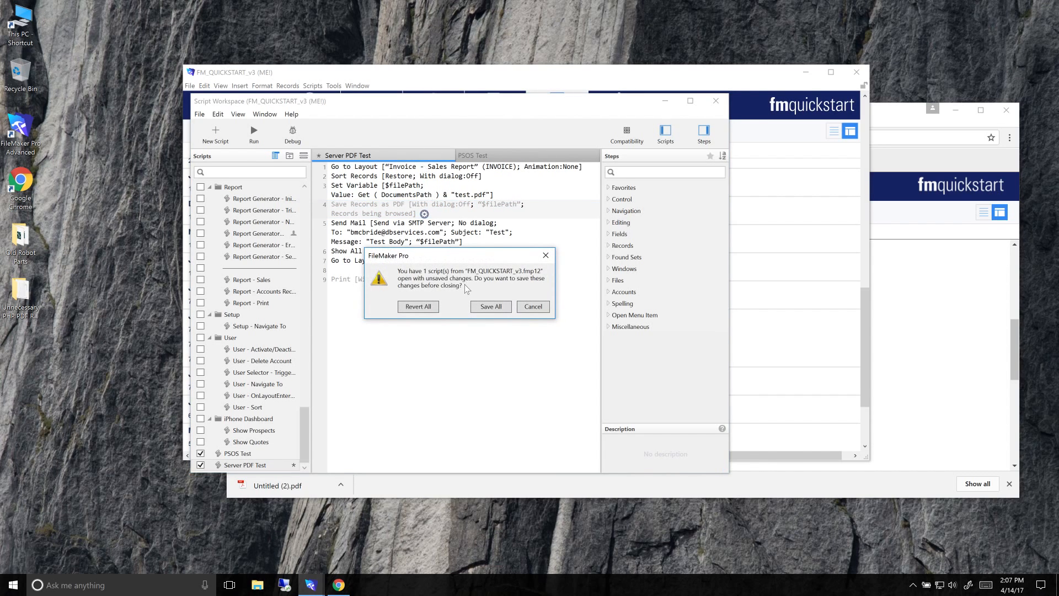
left_click(417, 306)
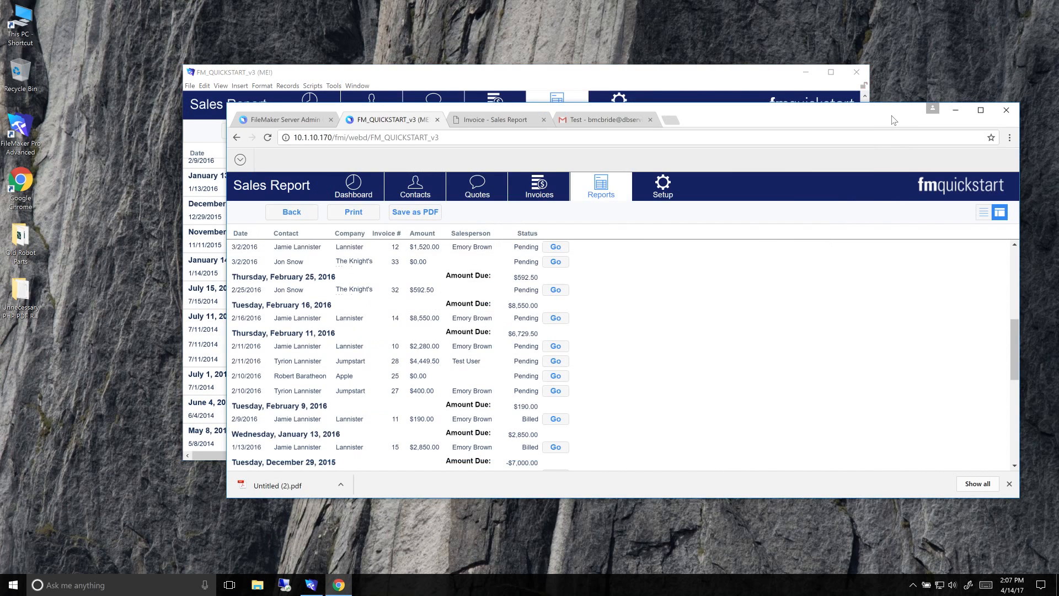
- Delete the old Test email, then run the Test schedule now from the Admin Console Schedules
left_click(283, 120)
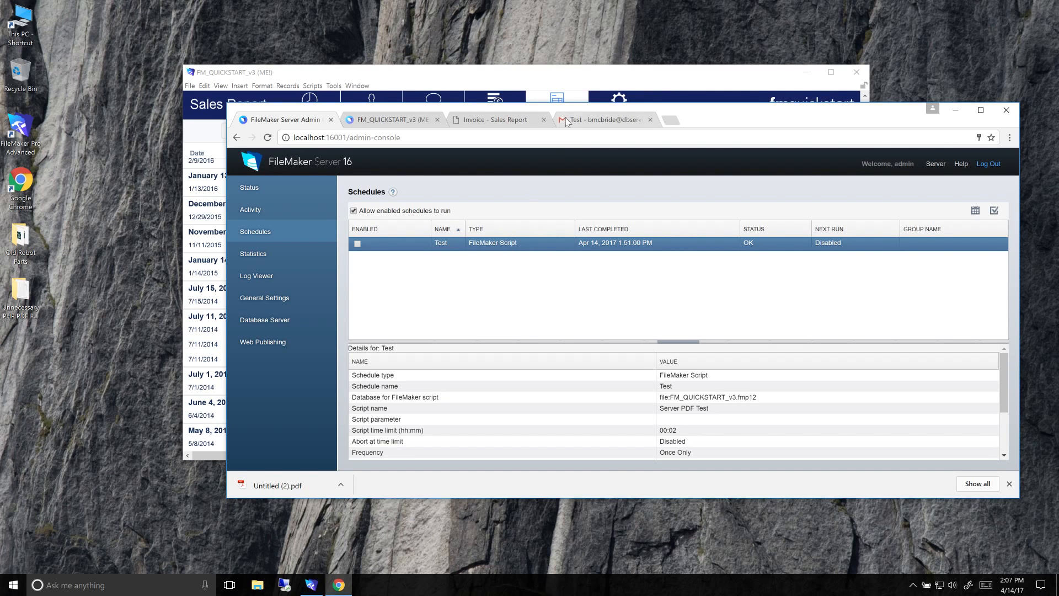
left_click(602, 119)
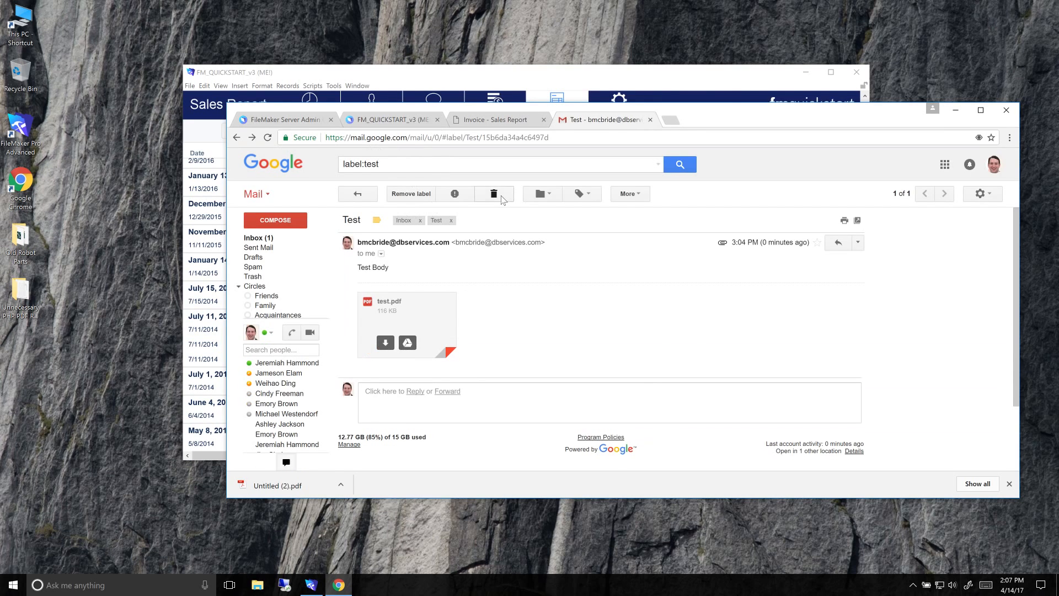
left_click(494, 194)
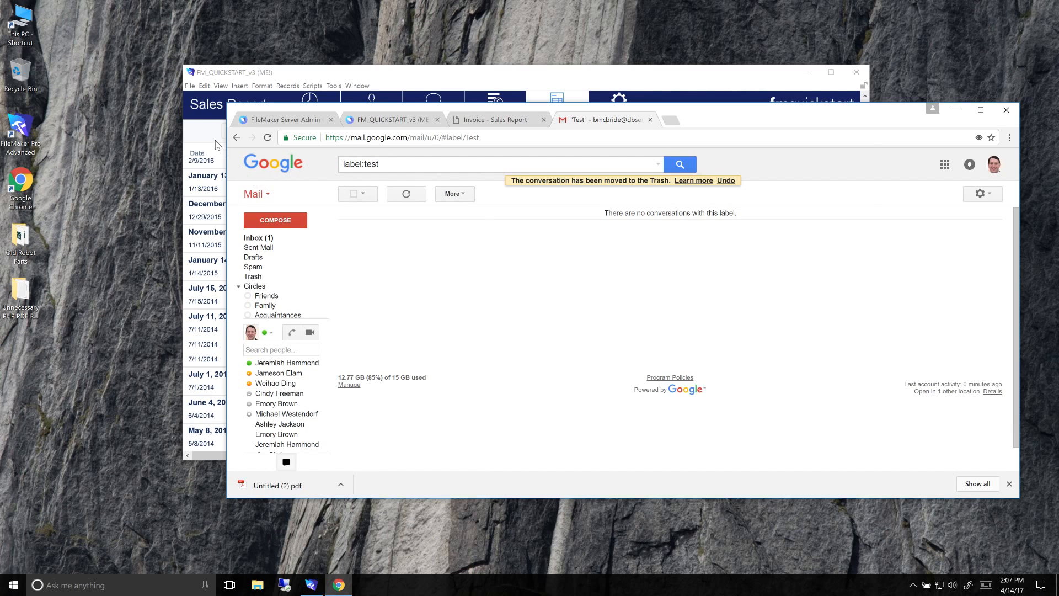
mouse_move(670, 97)
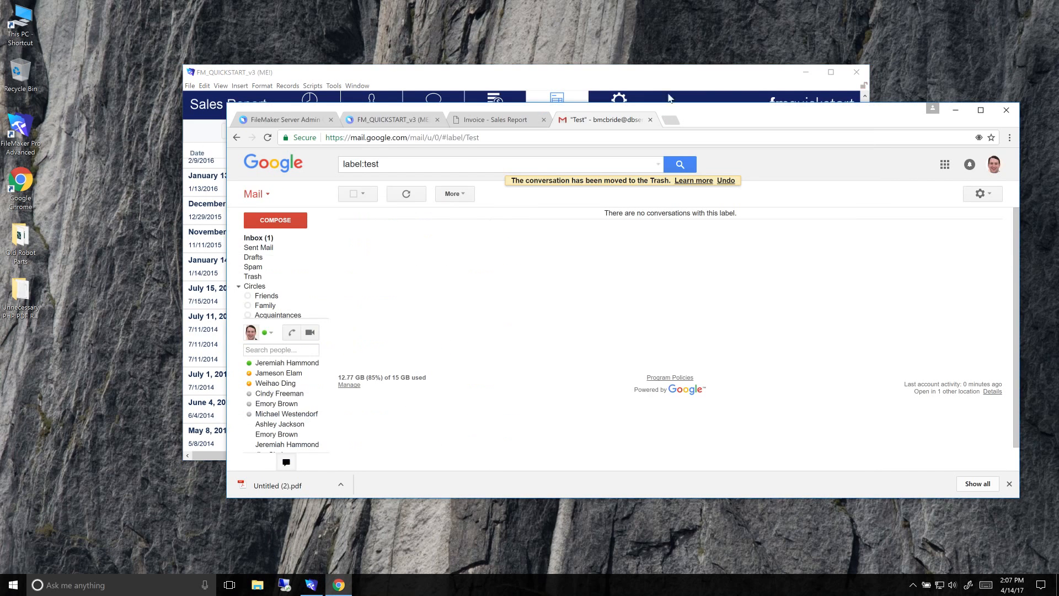
left_click(284, 119)
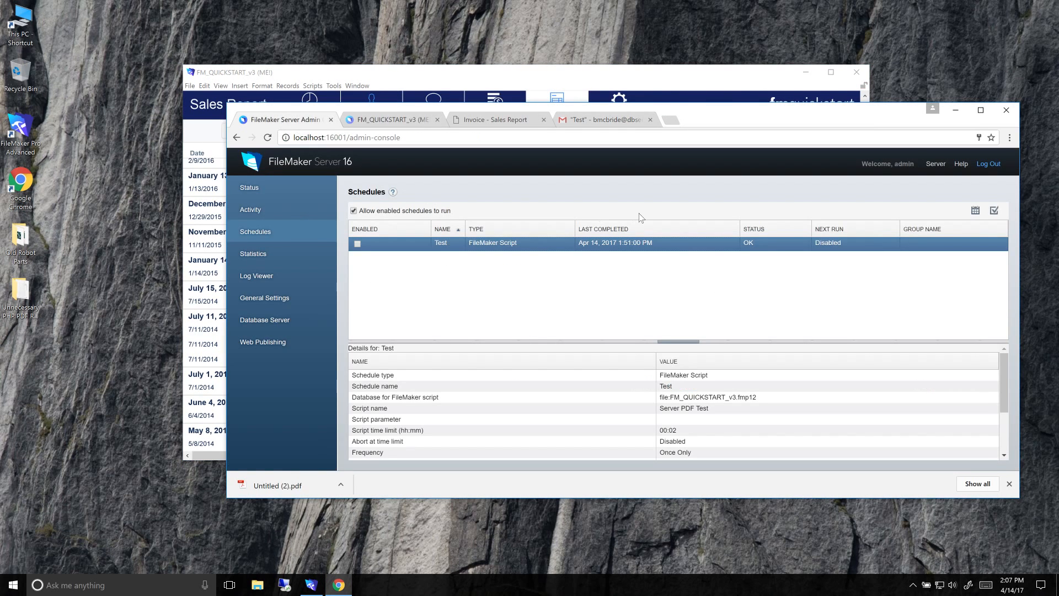
left_click(974, 210)
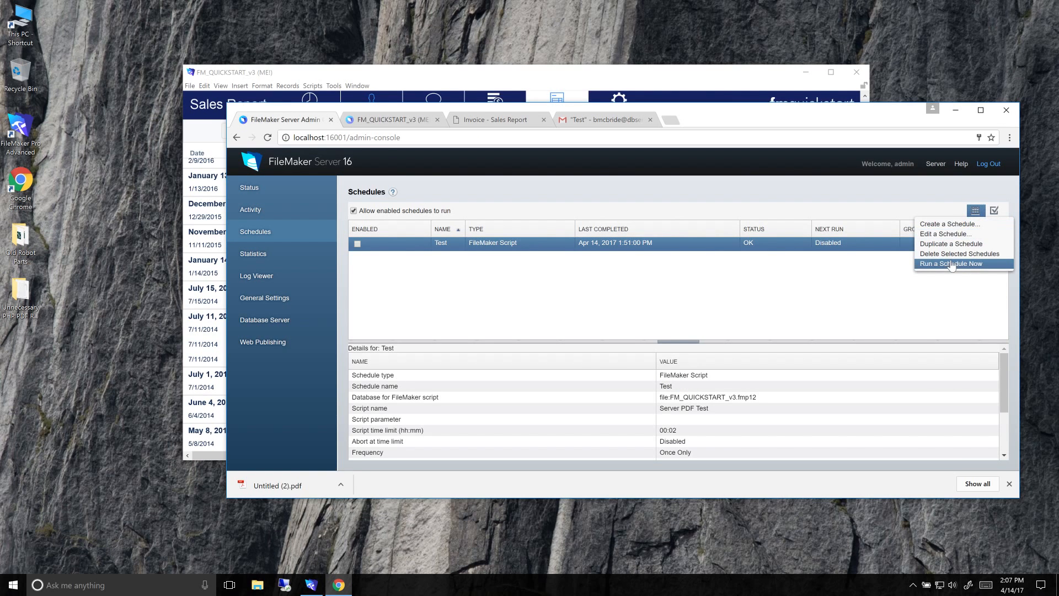
left_click(602, 119)
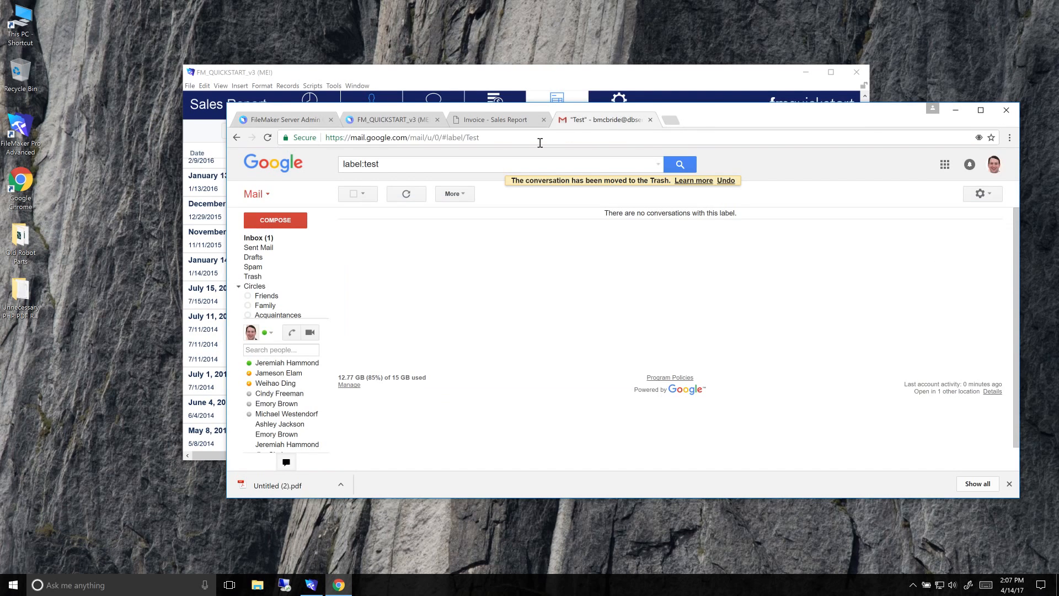
- In Gmail, view the new Test email and preview the 3-page test.pdf Sales Report
left_click(405, 194)
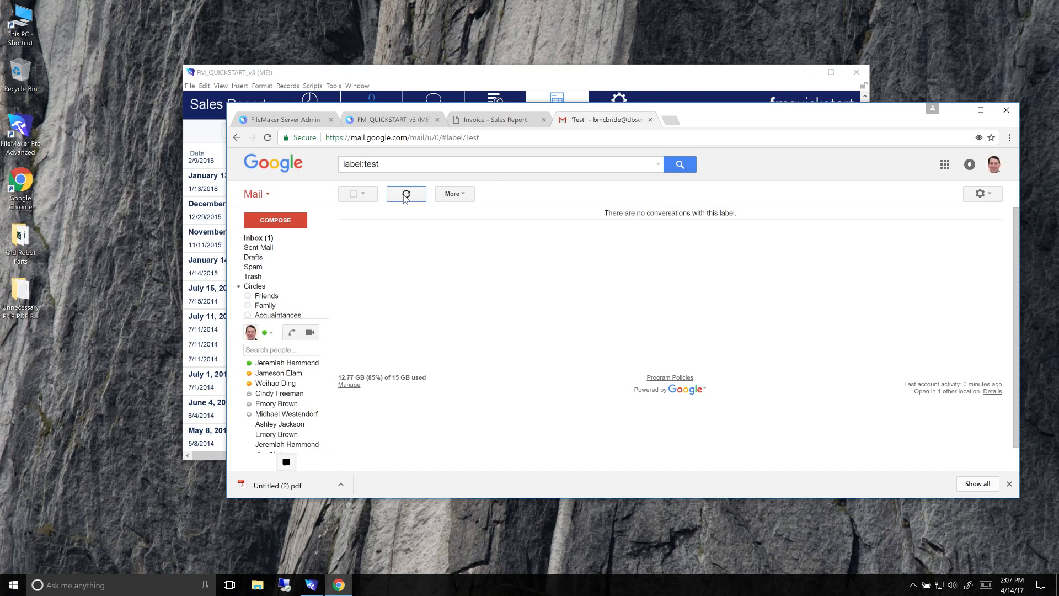
left_click(406, 194)
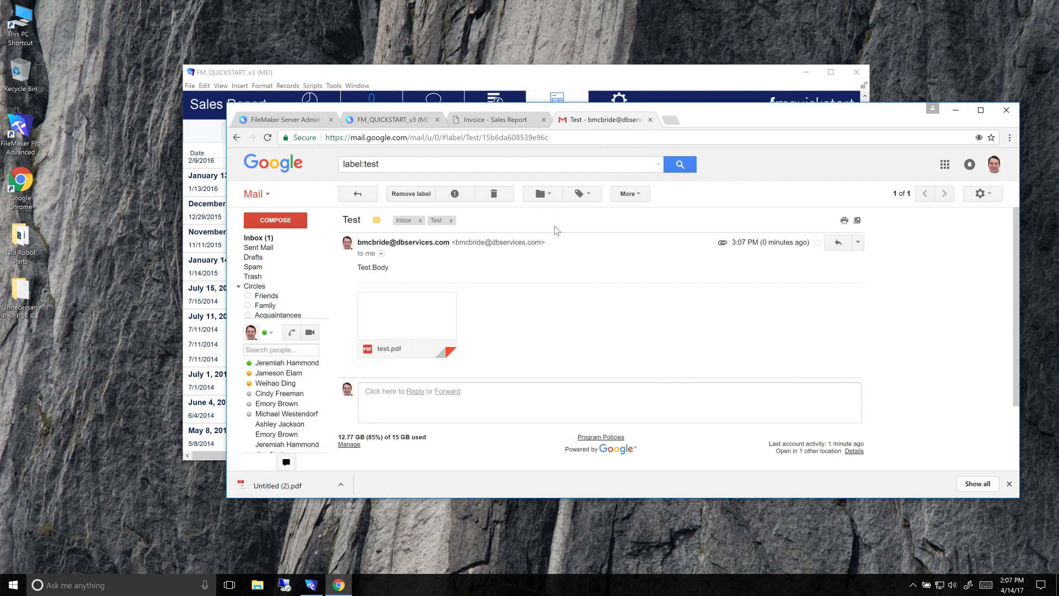
left_click(406, 348)
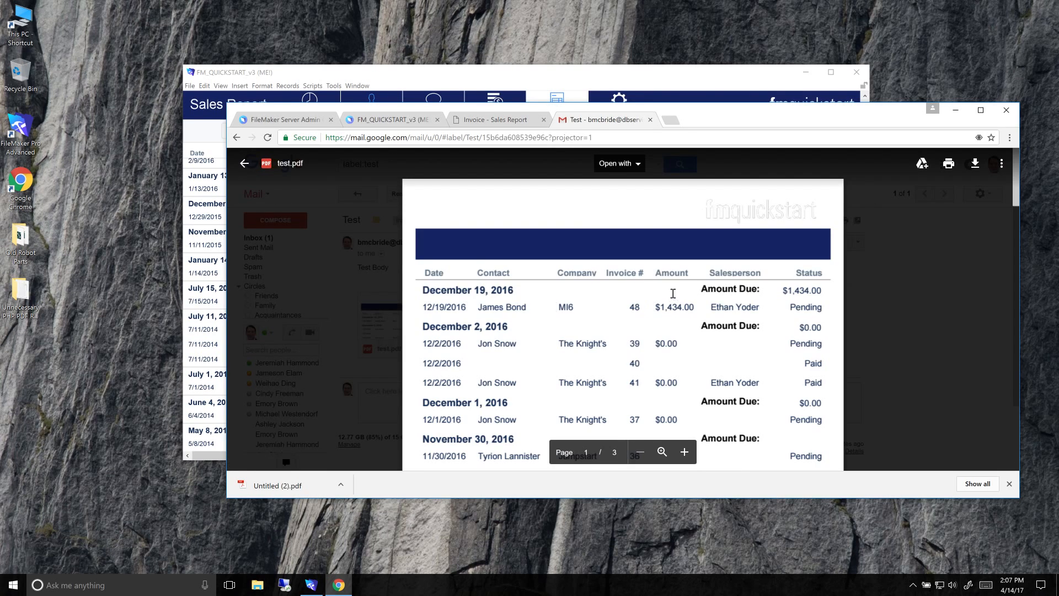
mouse_move(984, 273)
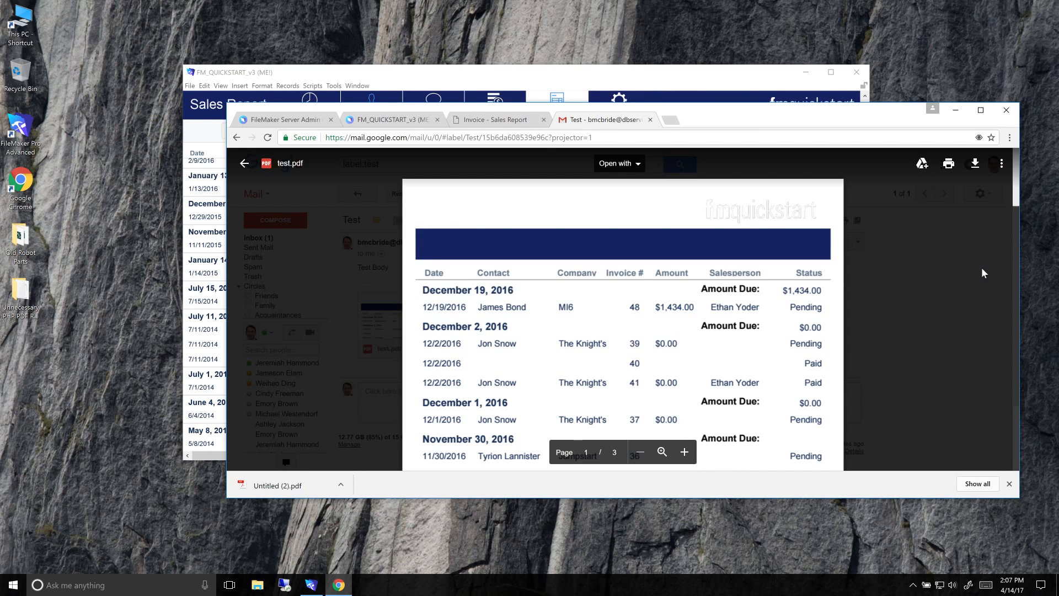